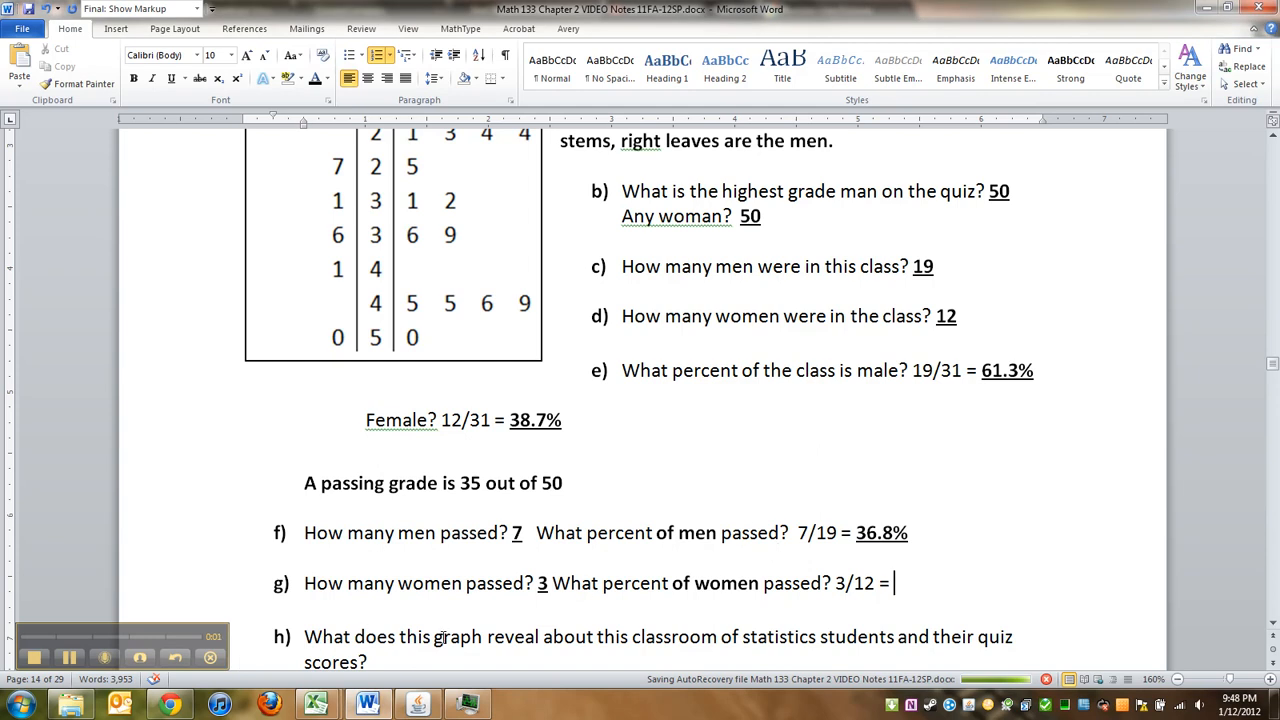
Fill in question g so the percent of women who passed reads 3/12 = 25%.
double_click(880, 532)
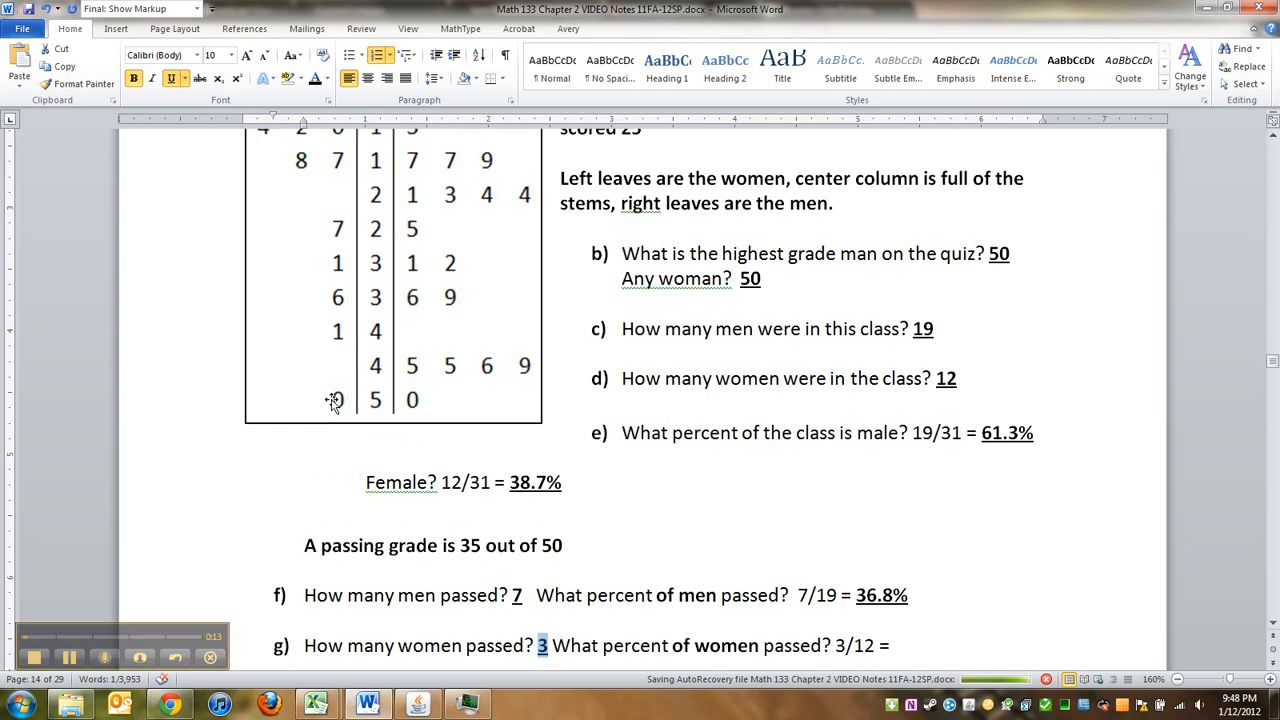
scroll("down", 3)
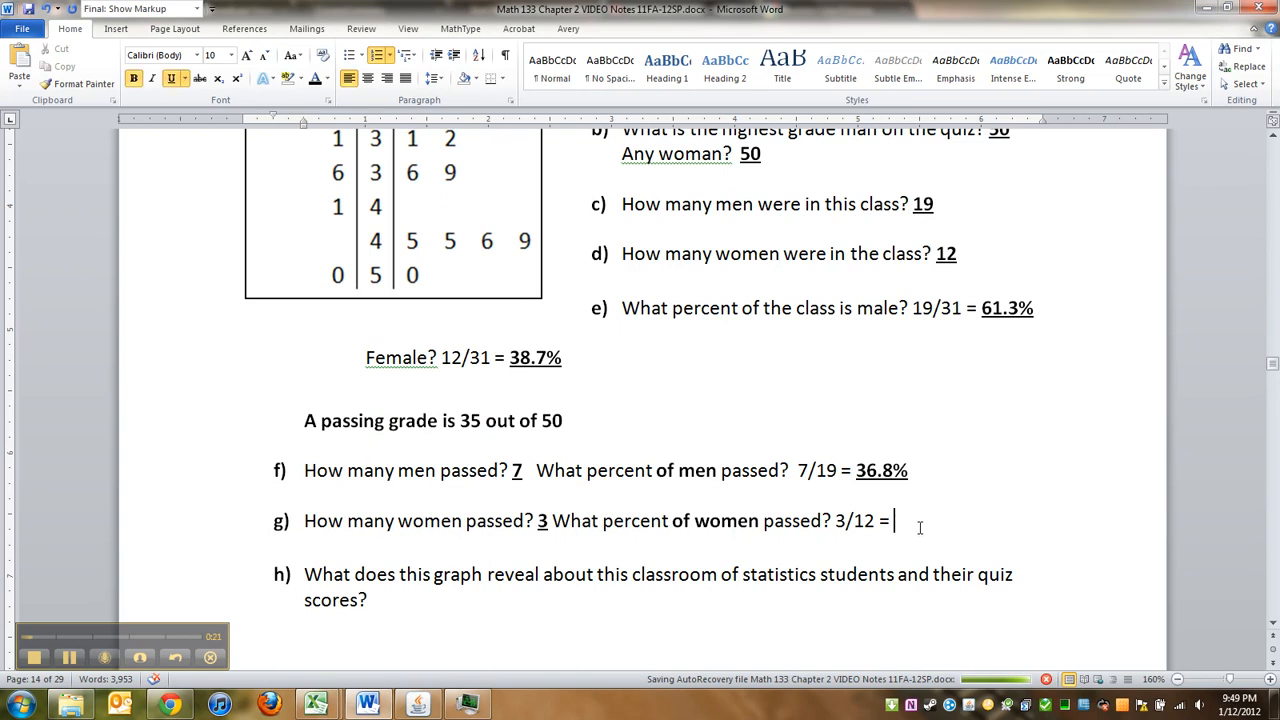
type("25%")
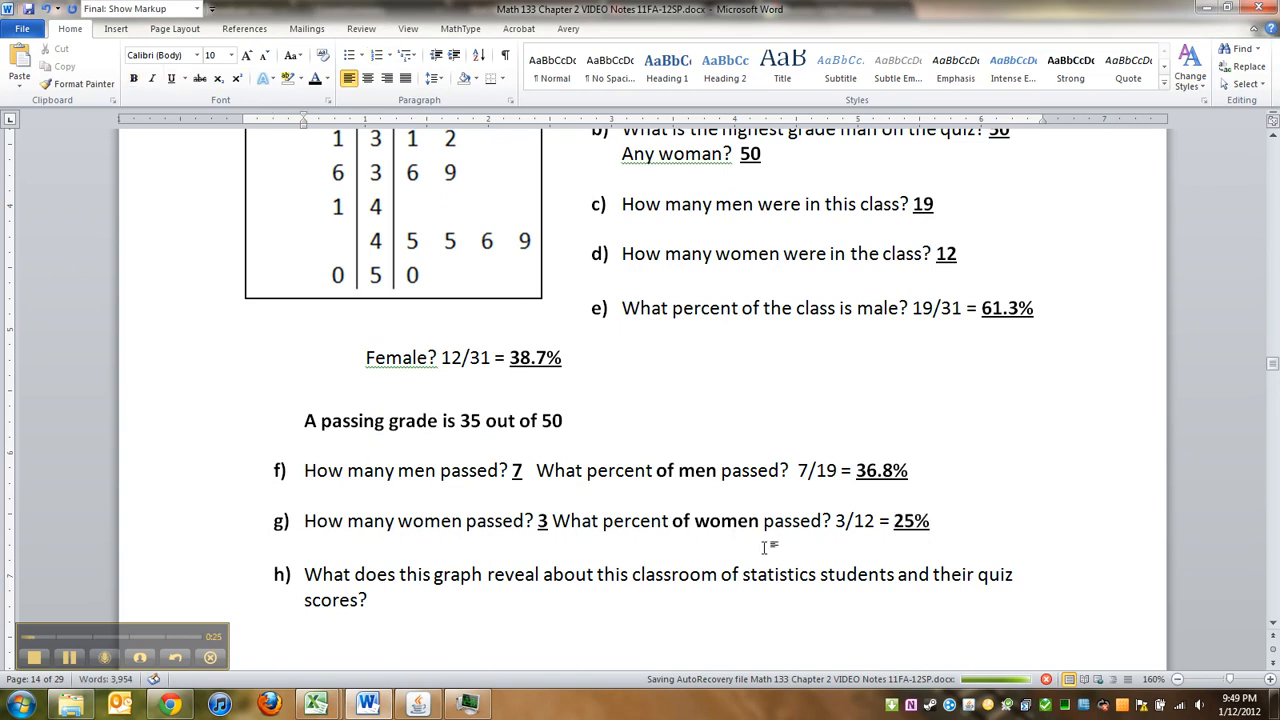
scroll("down", 3)
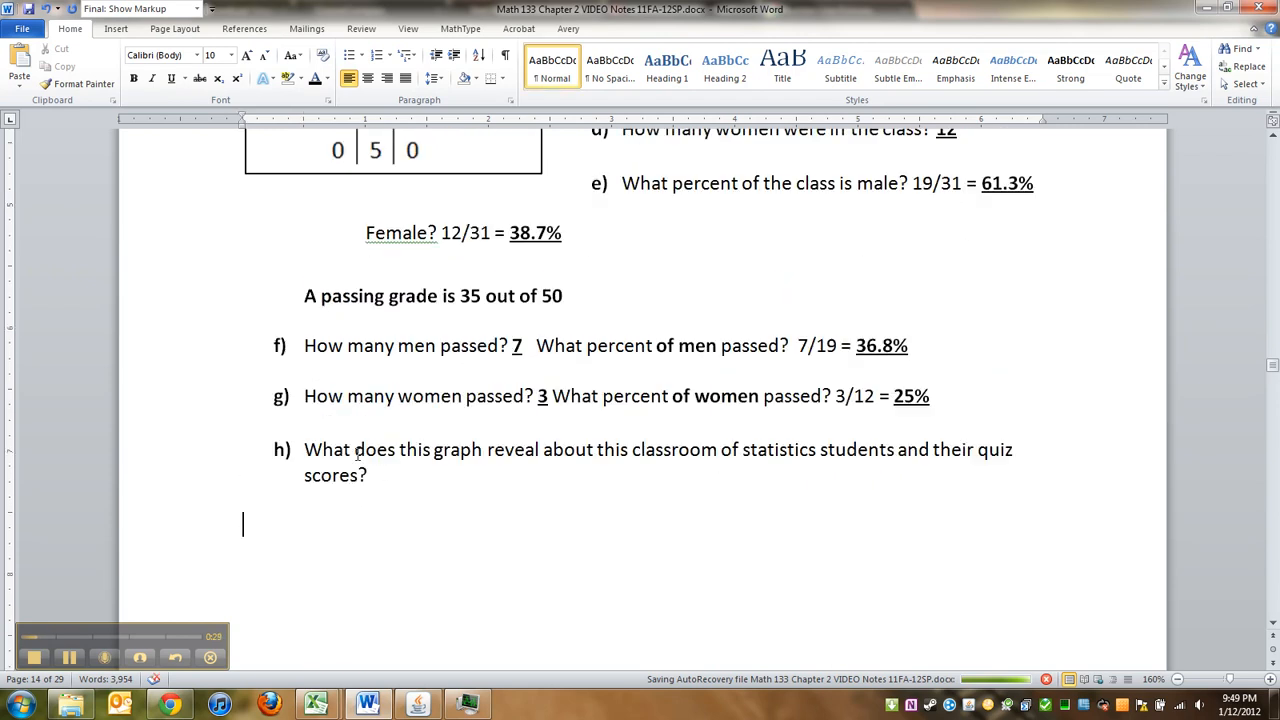
scroll("down", 3)
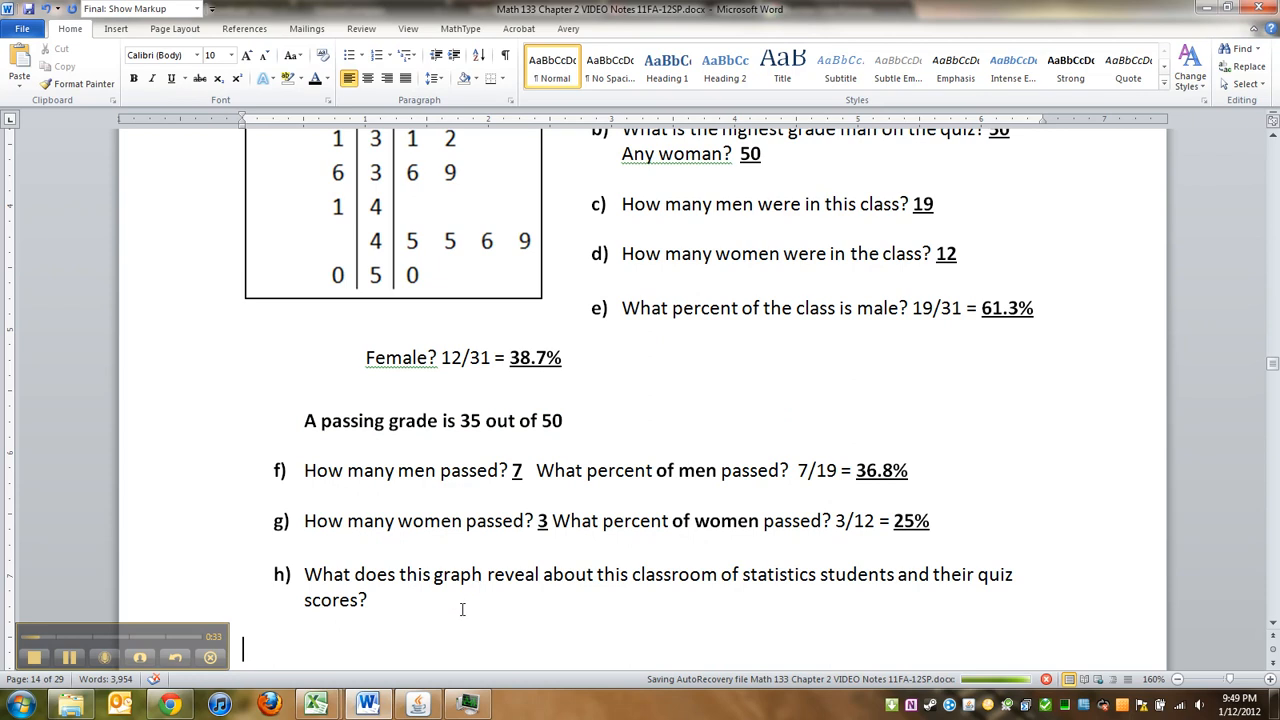
scroll("up", 3)
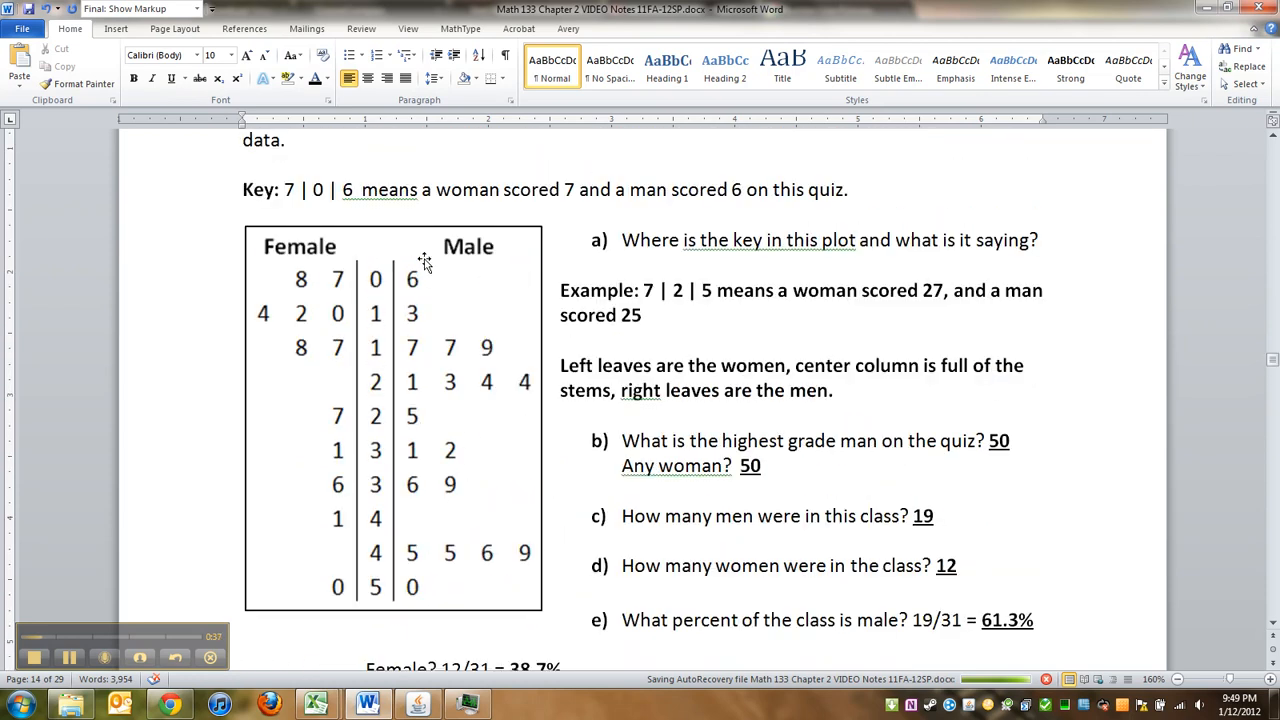
mouse_move(444, 552)
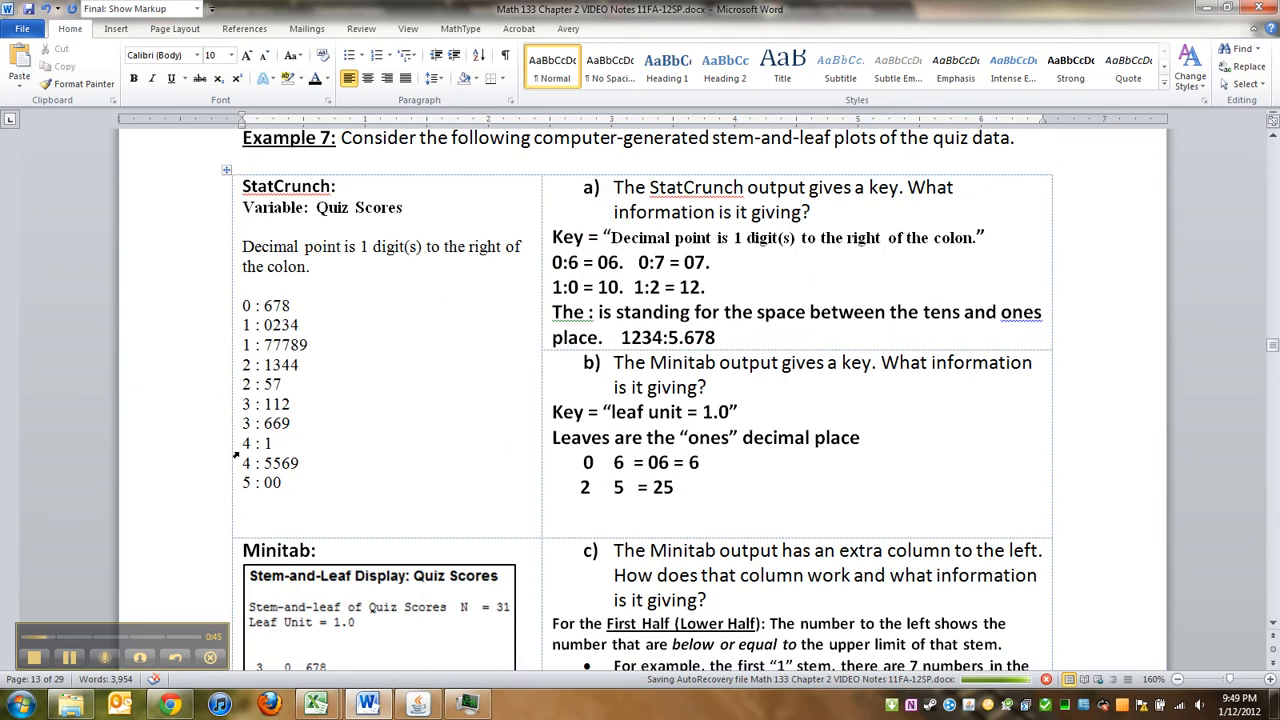
scroll("down", 3)
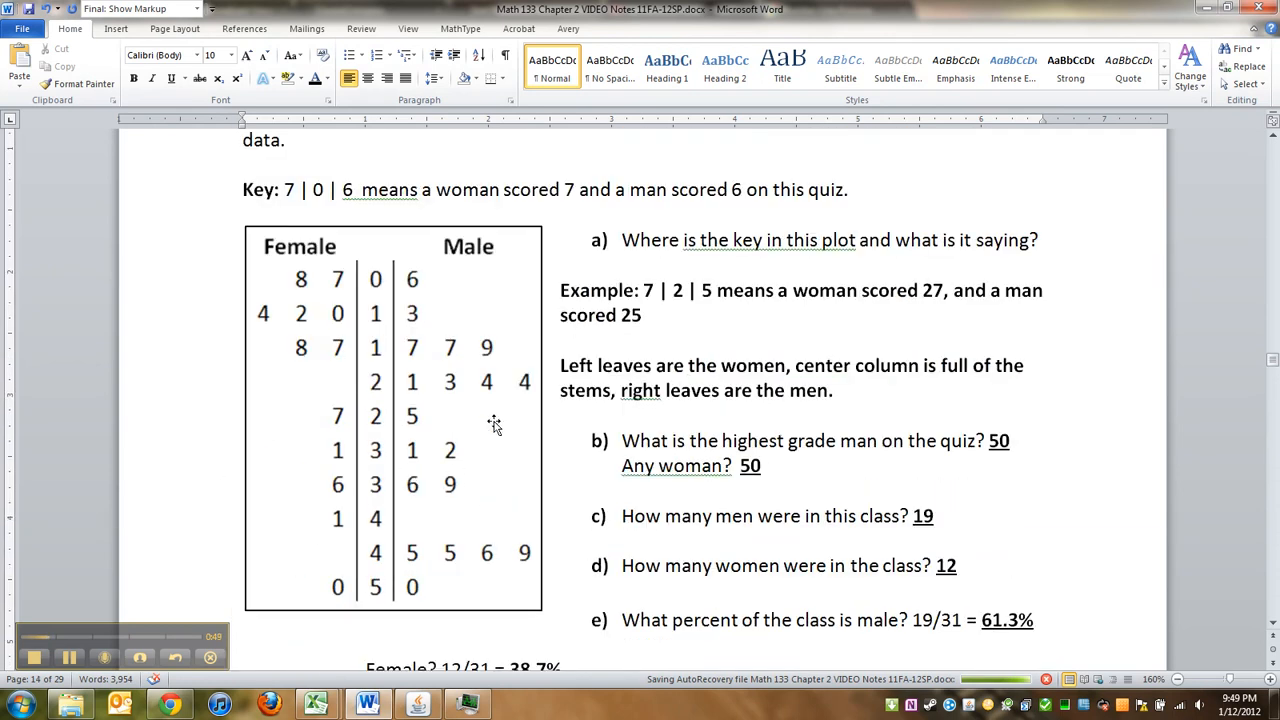
mouse_move(430, 590)
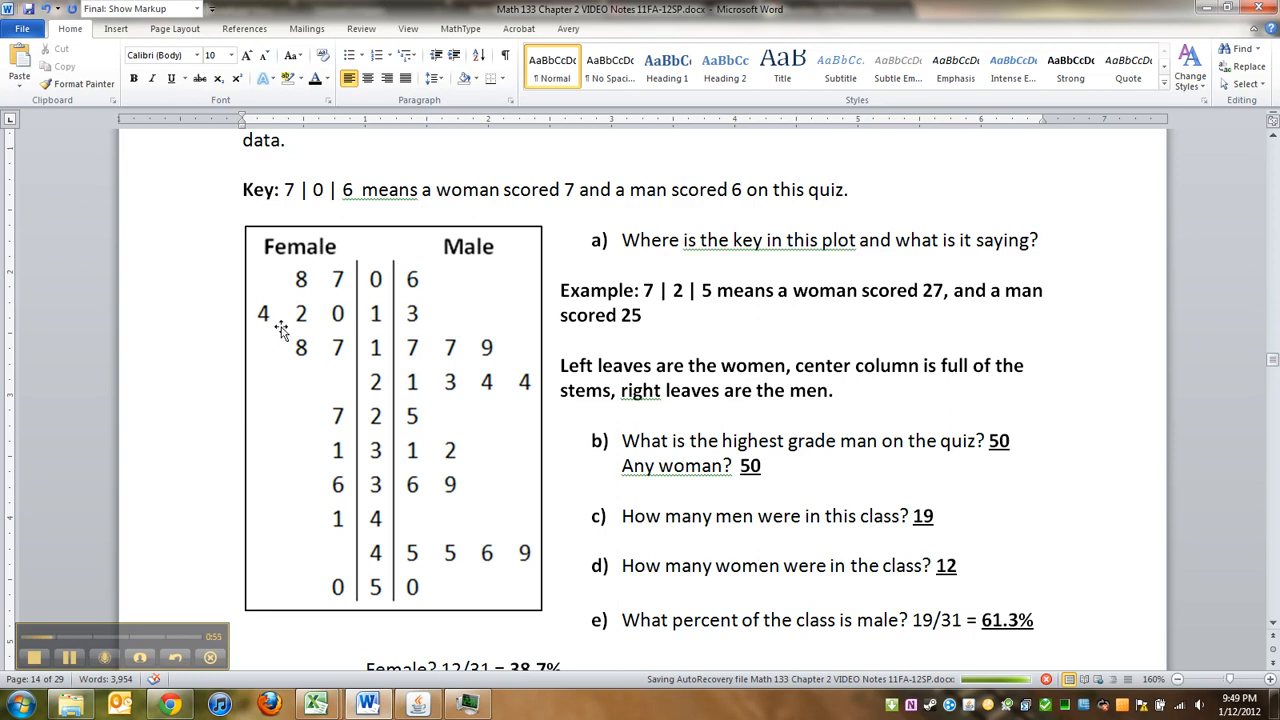
mouse_move(456, 288)
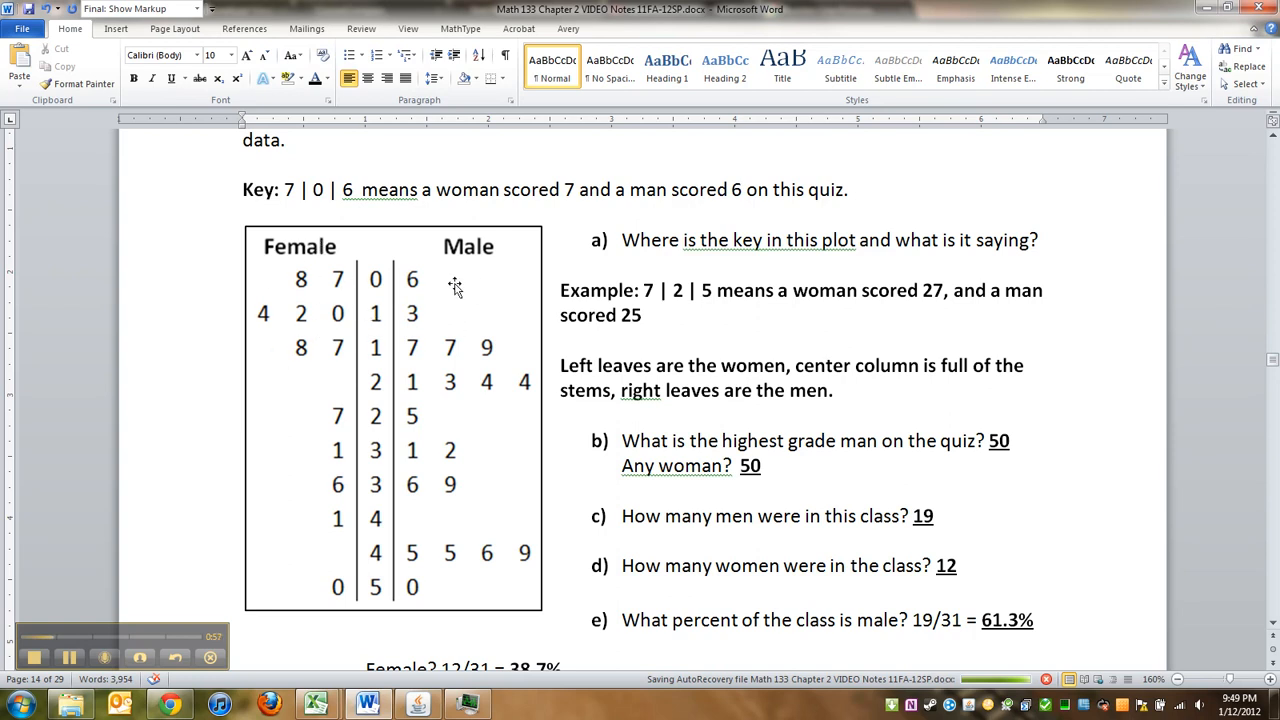
mouse_move(308, 364)
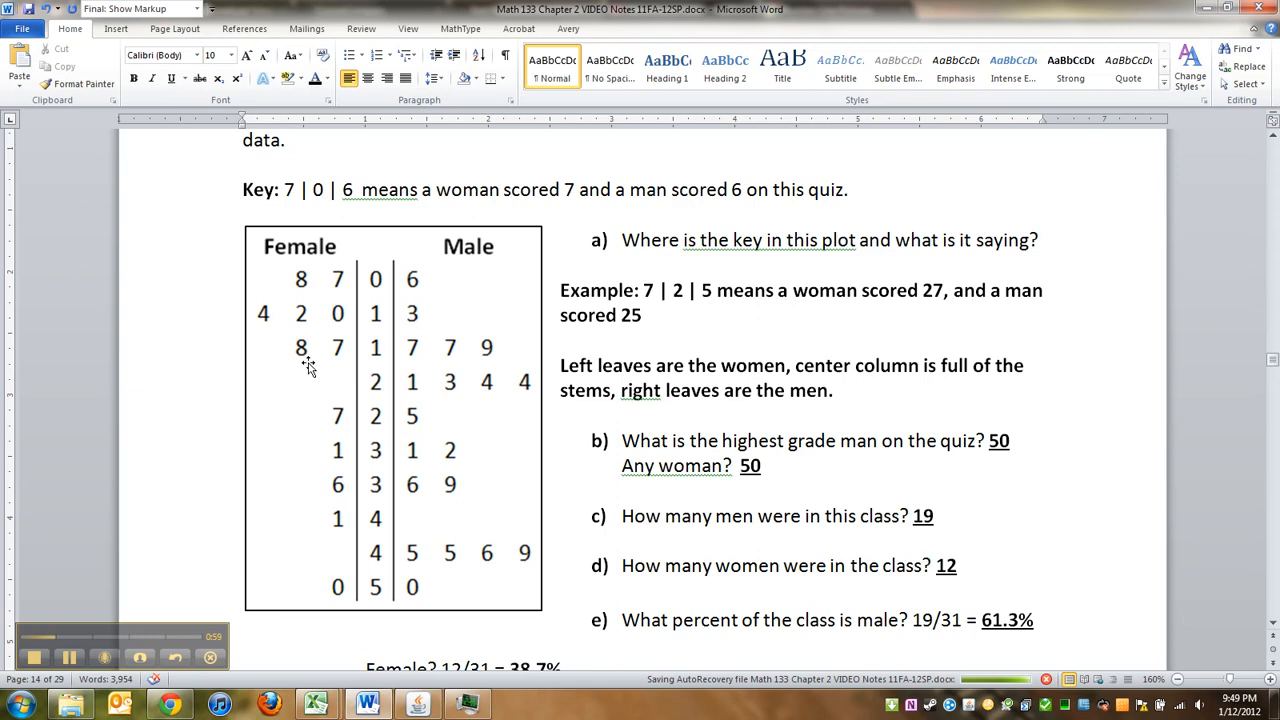
scroll("down", 3)
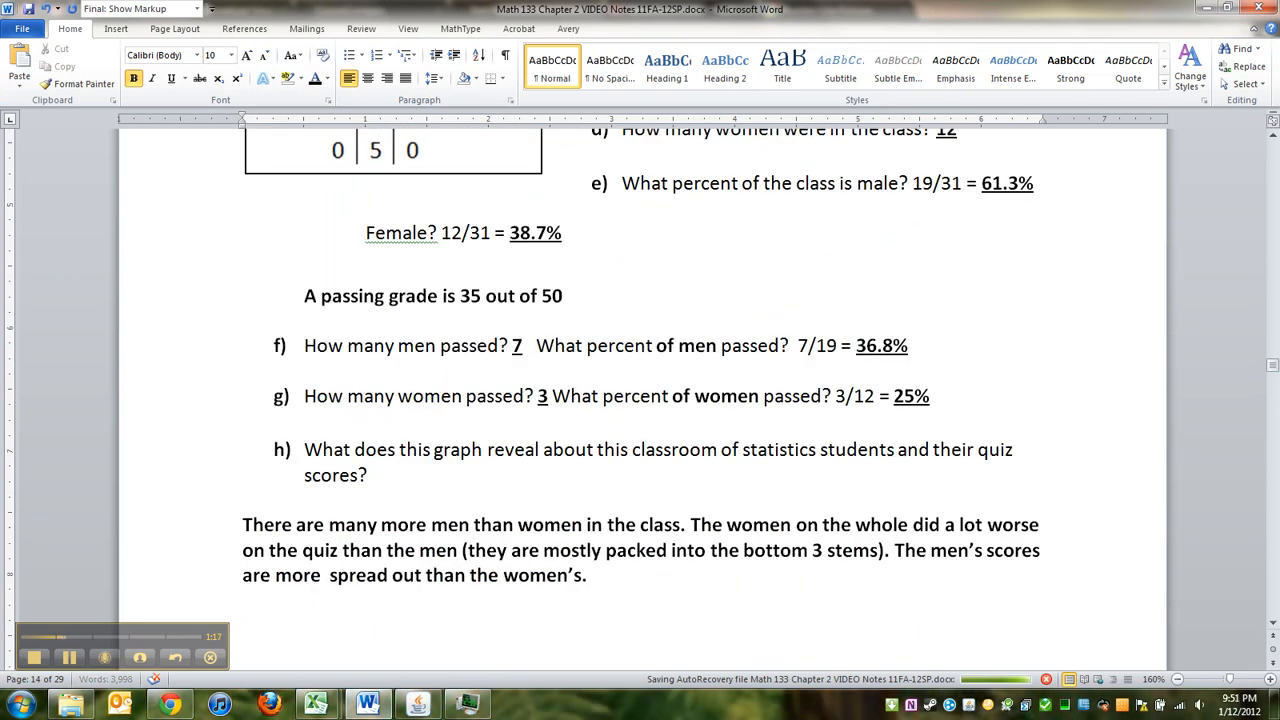
Insert 'evenly' so question h's answer reads men's scores are more evenly spread out.
type("evenly")
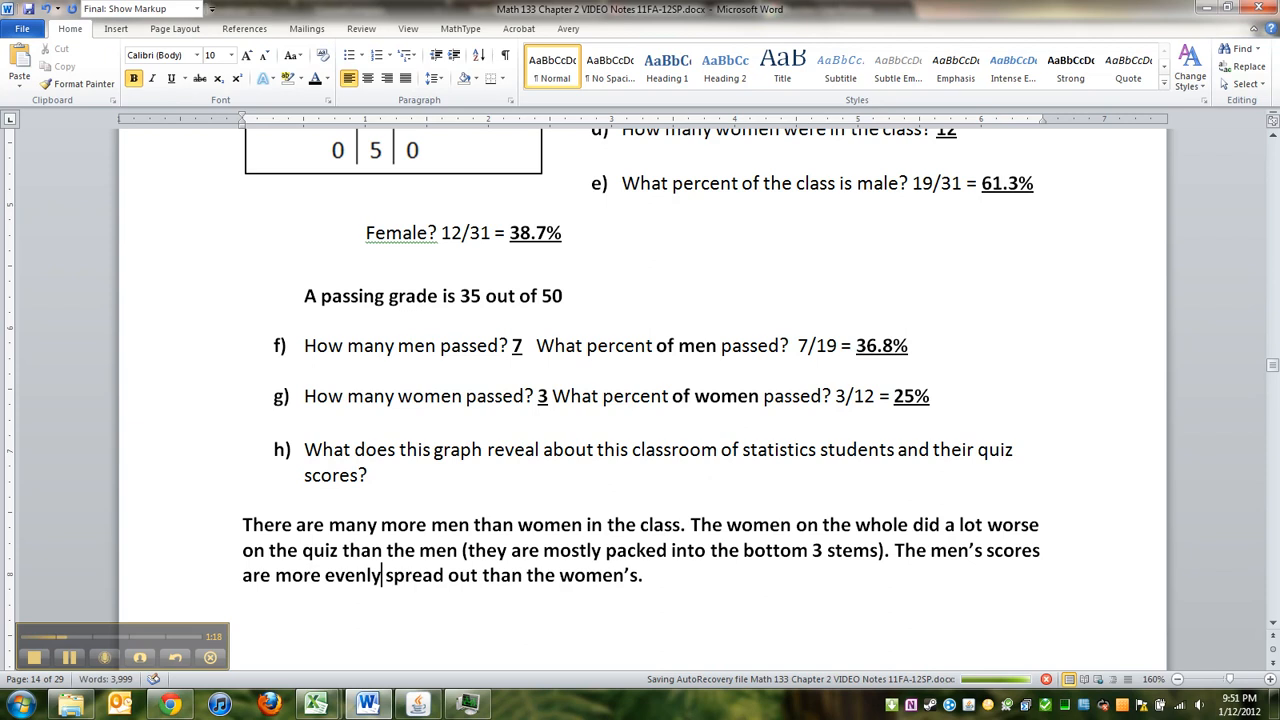
scroll("down", 3)
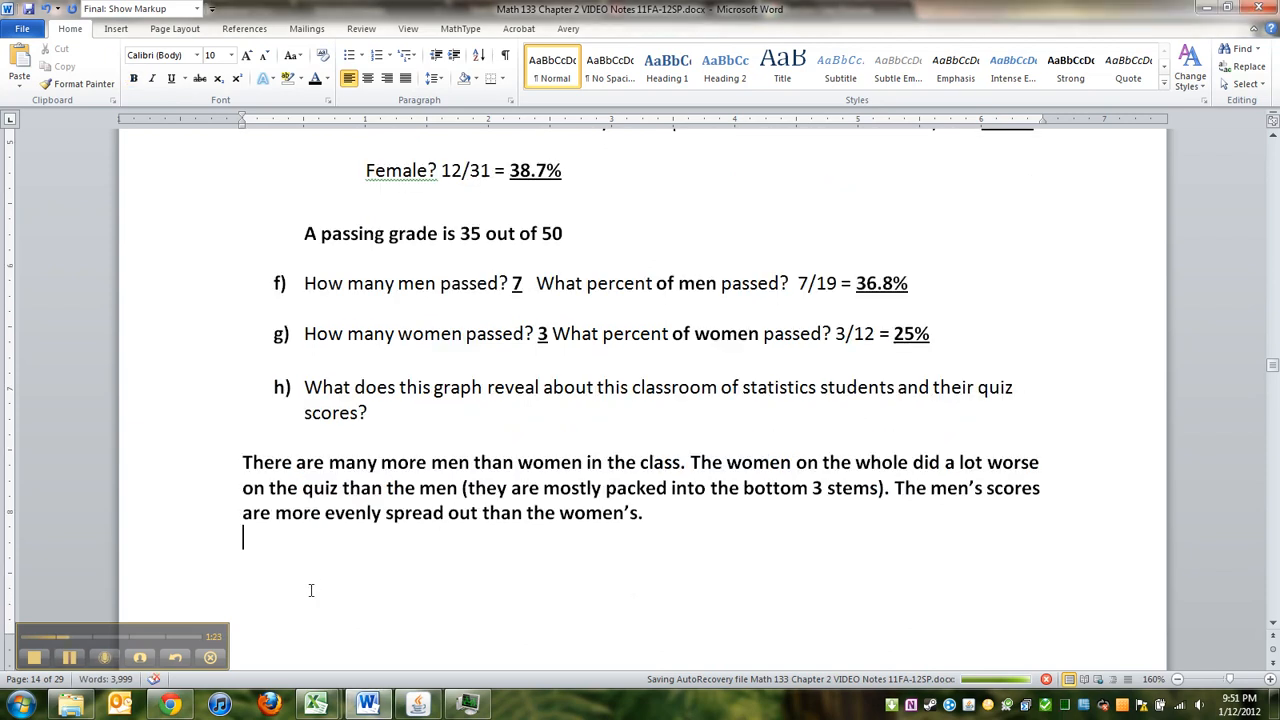
scroll("down", 3)
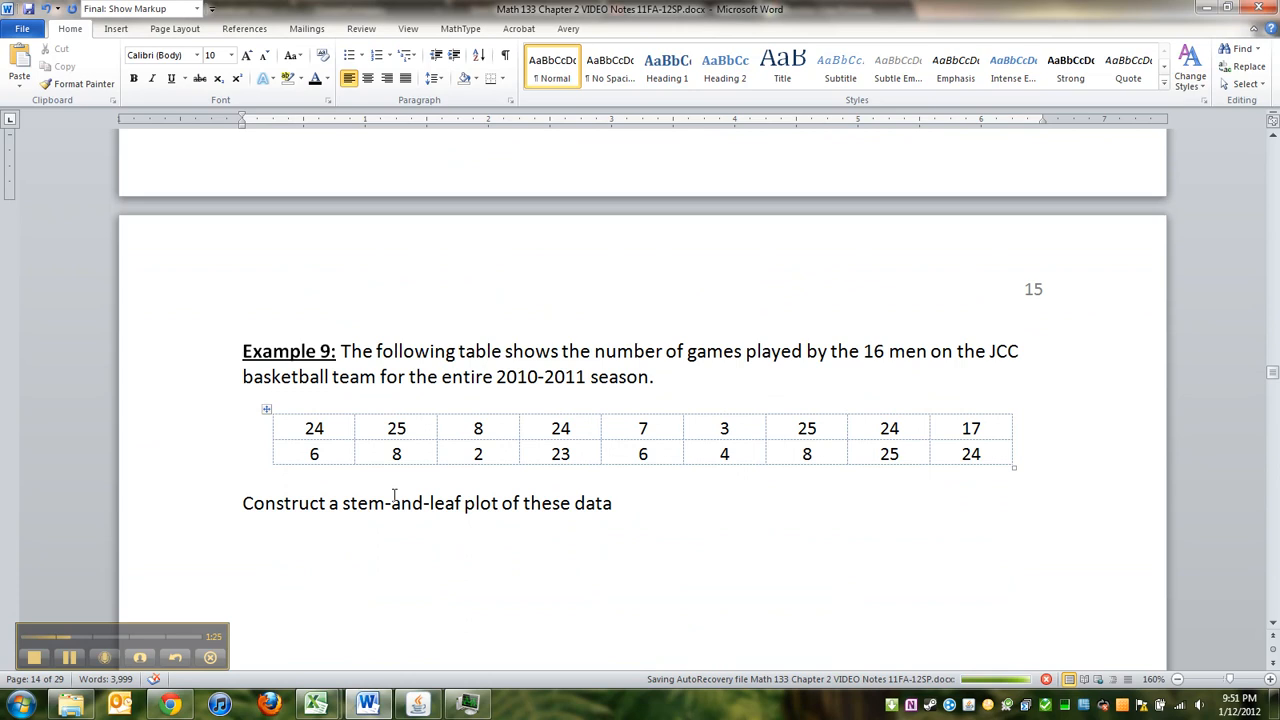
scroll("down", 3)
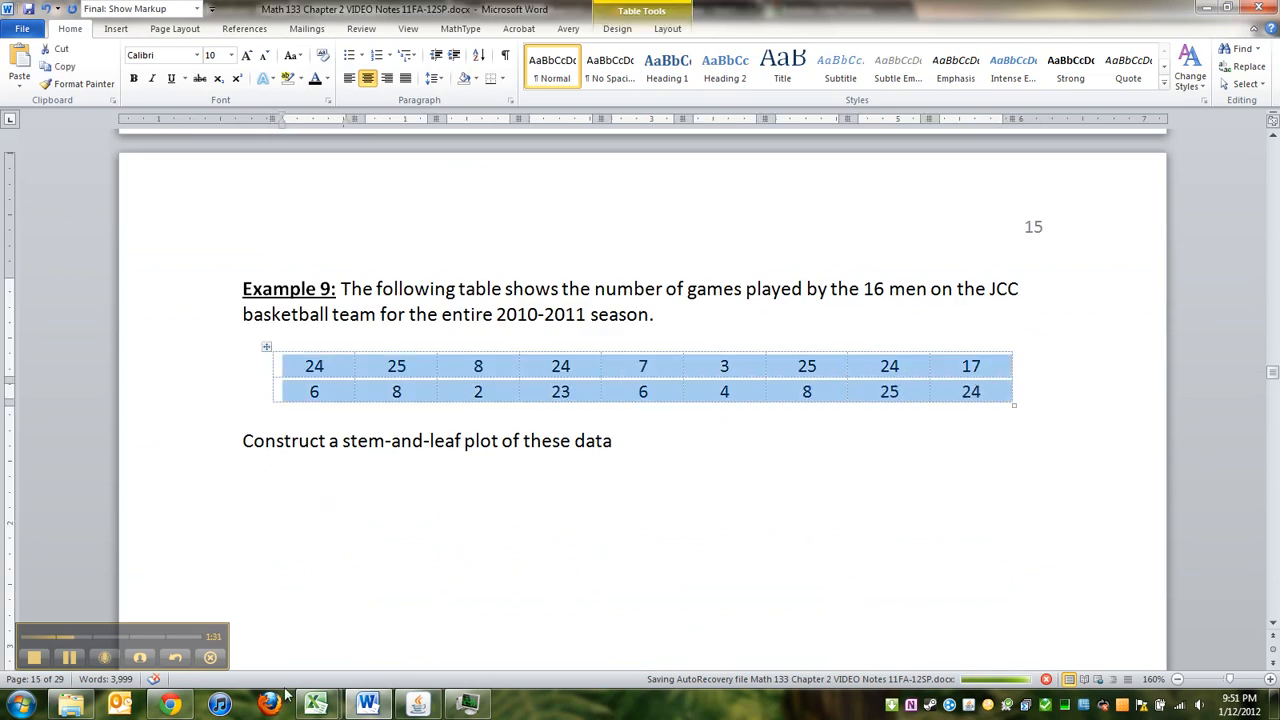
mouse_move(316, 704)
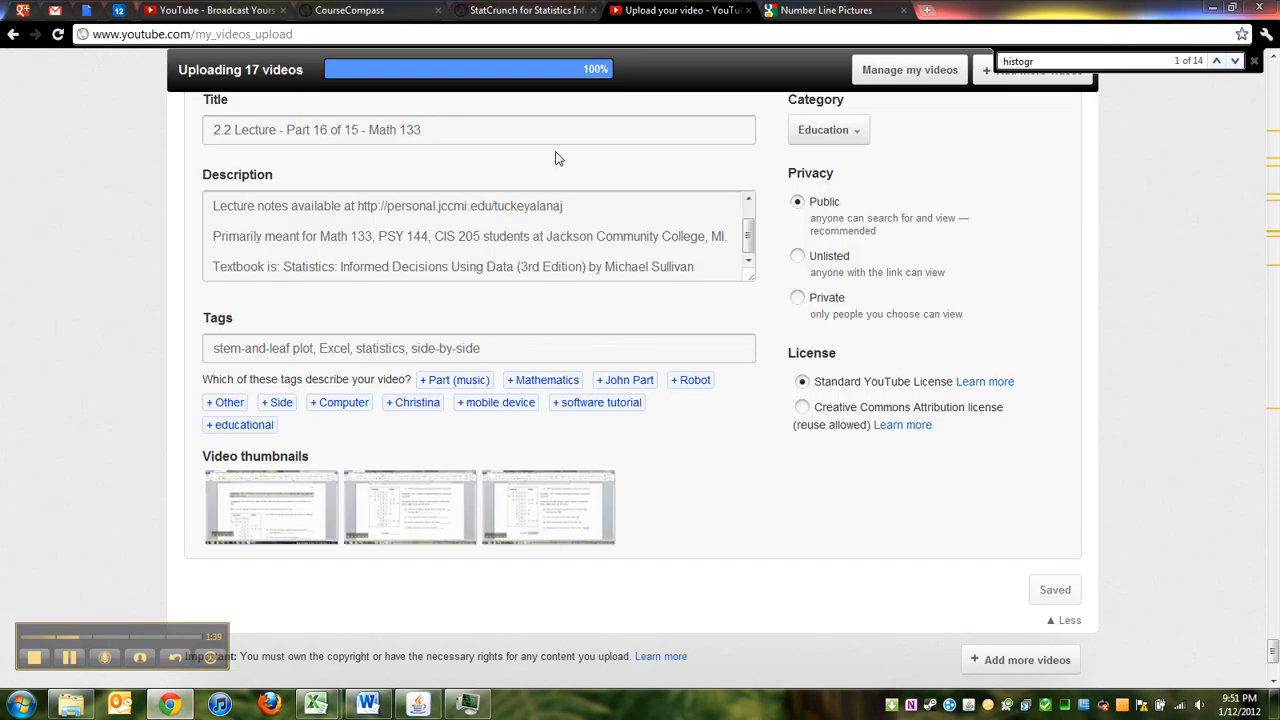
left_click(524, 10)
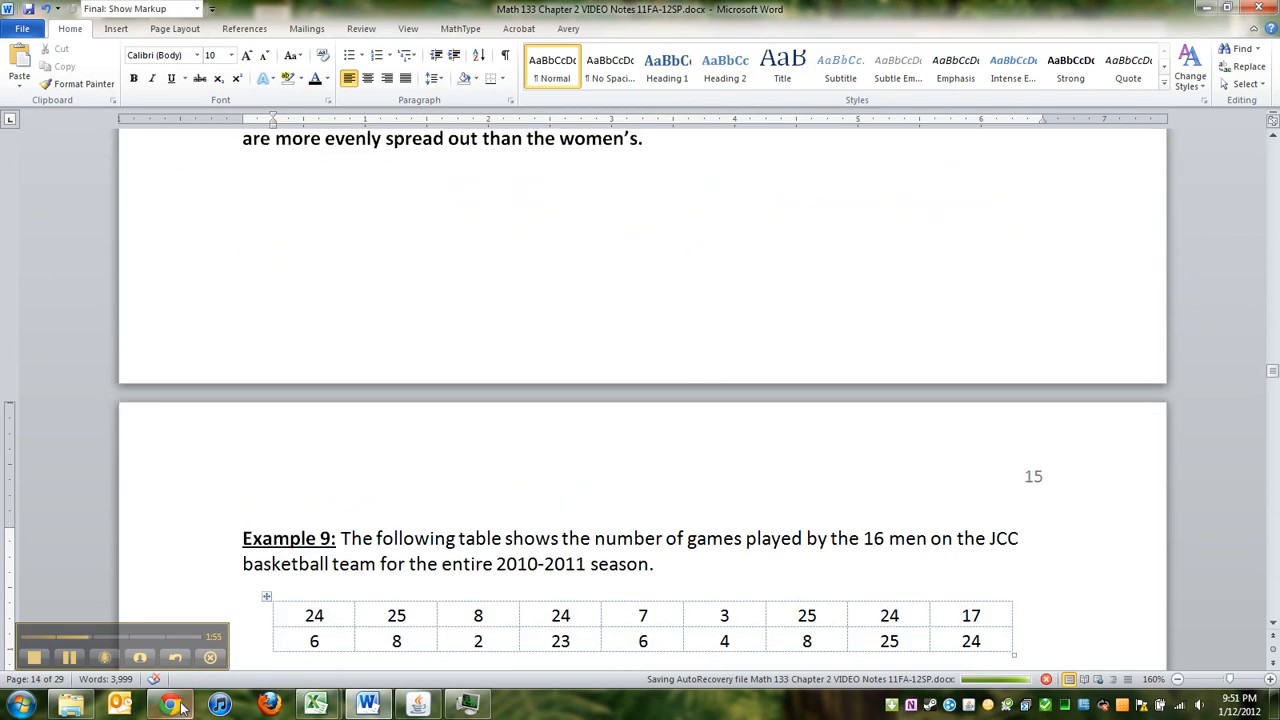
Start the games-played column beside Quiz Scores, entering 25 and moving down the rows.
left_click(170, 704)
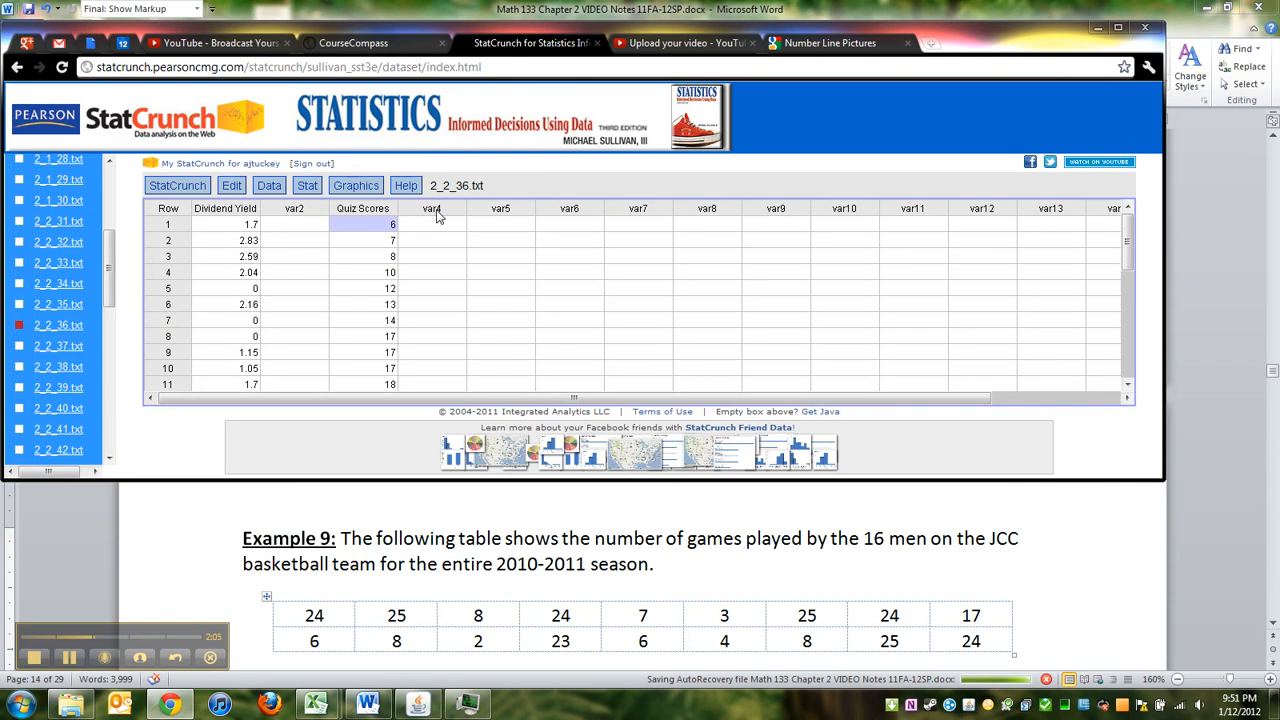
left_click(500, 224)
type("24")
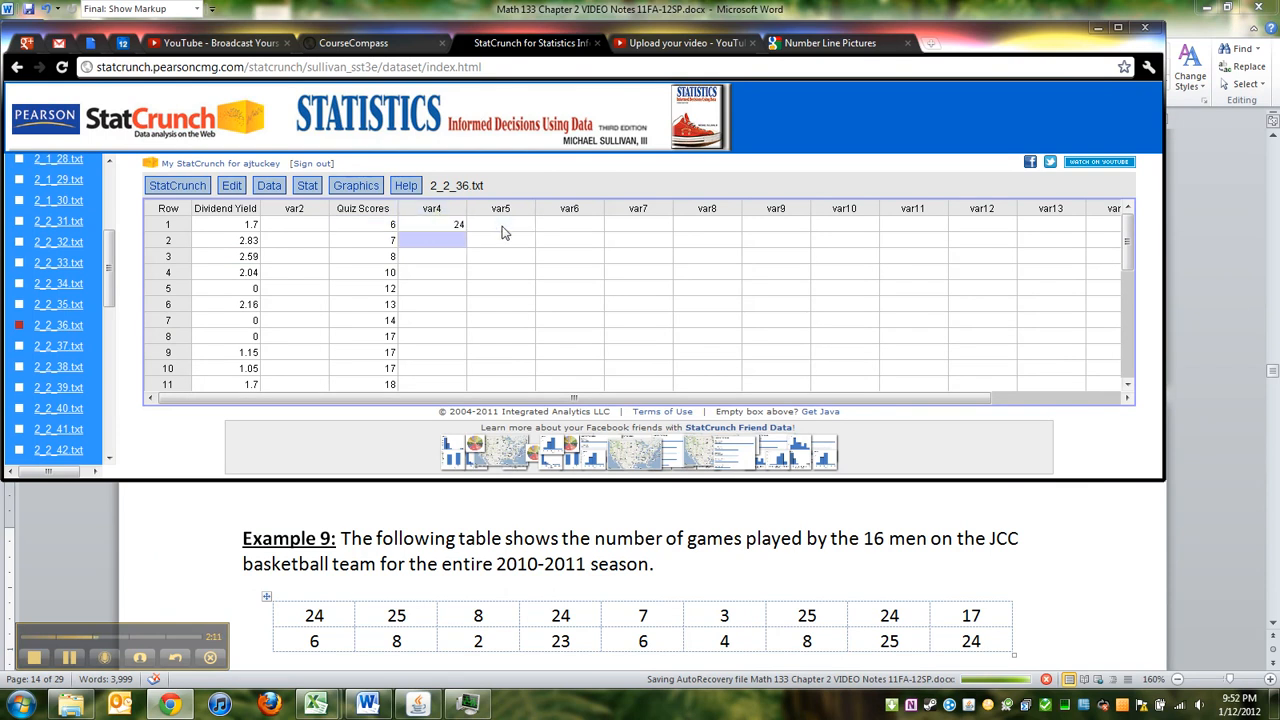
type("25")
left_click(432, 352)
type("17")
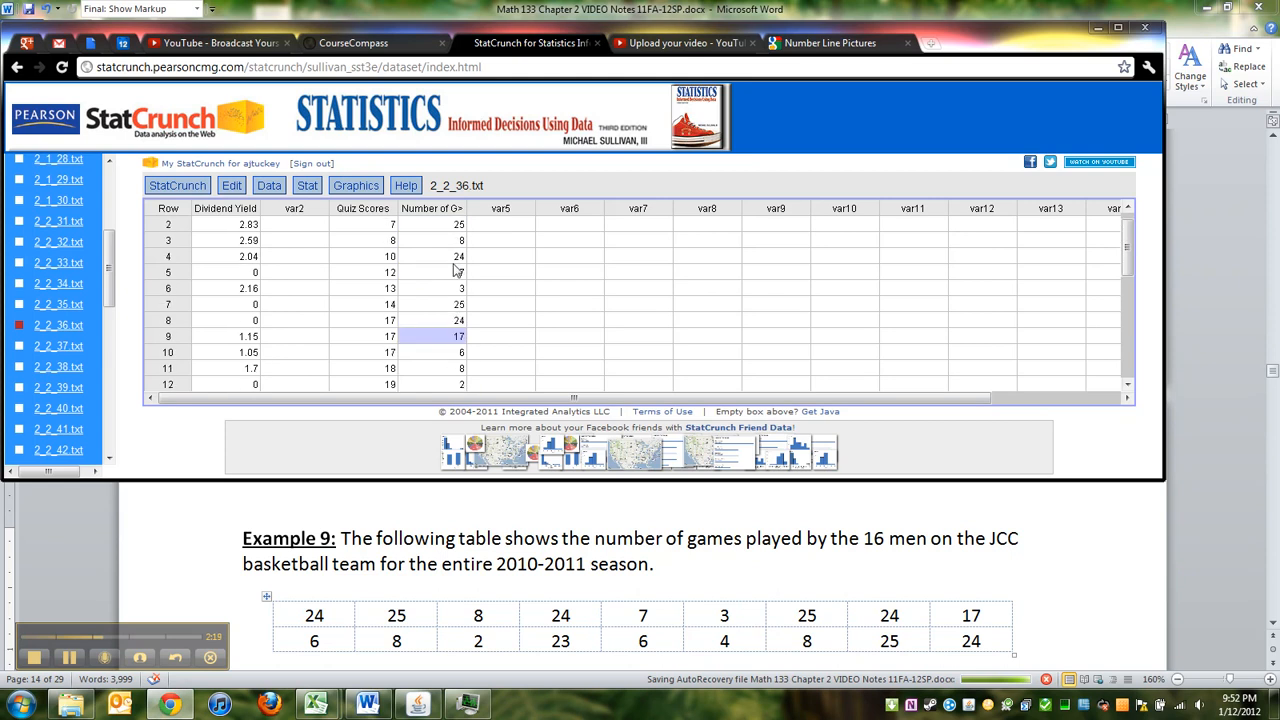
scroll("down", 3)
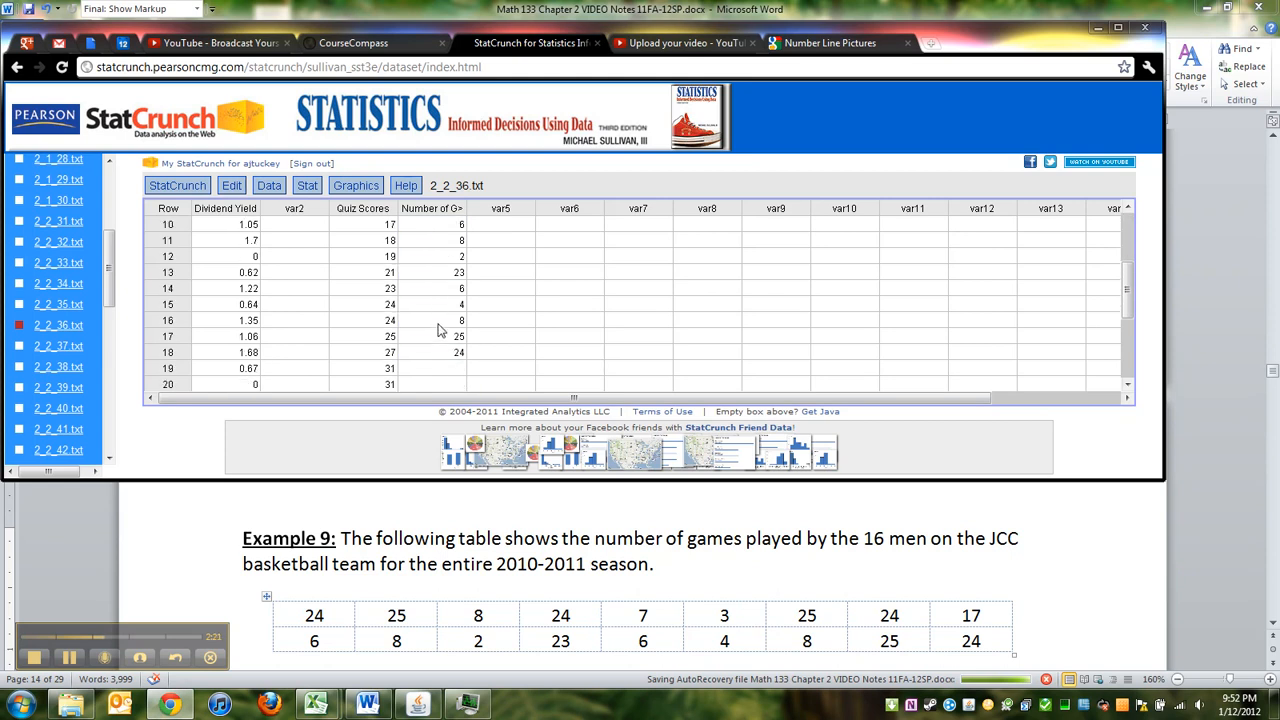
left_click(432, 352)
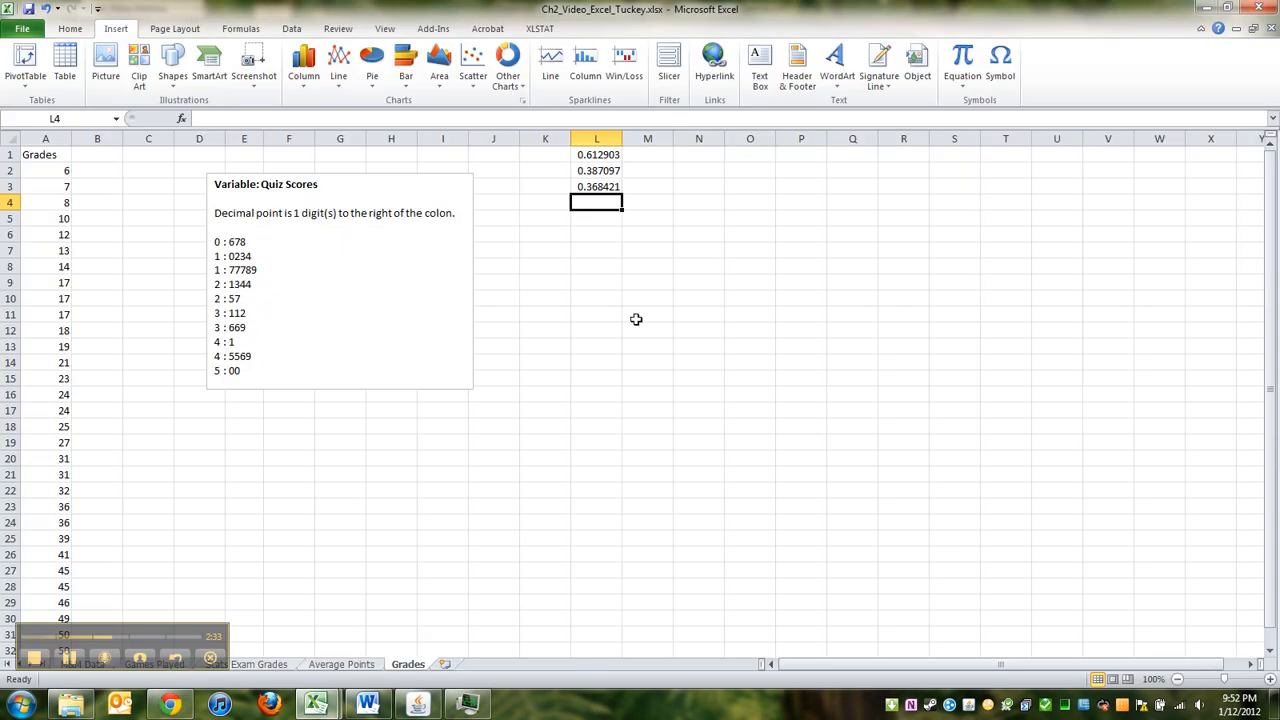
mouse_move(48, 512)
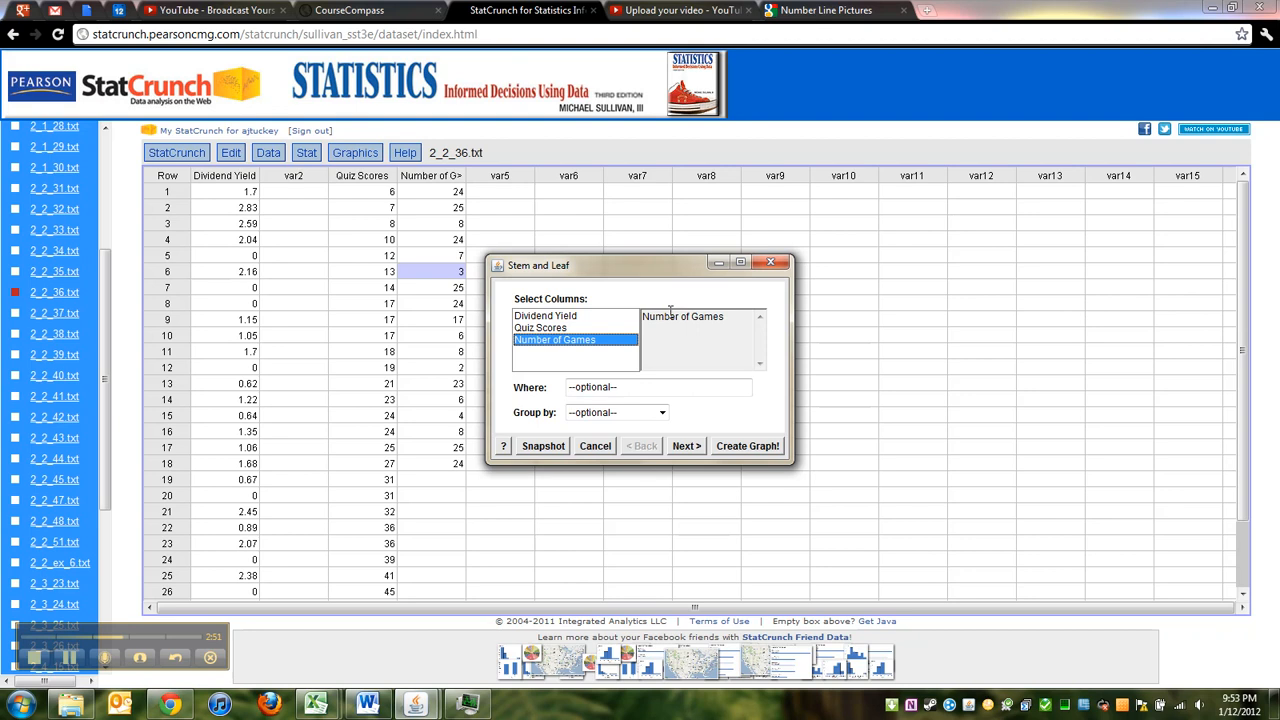
Create the Number of Games stem-and-leaf plot with outlier trimming set to None.
left_click(686, 446)
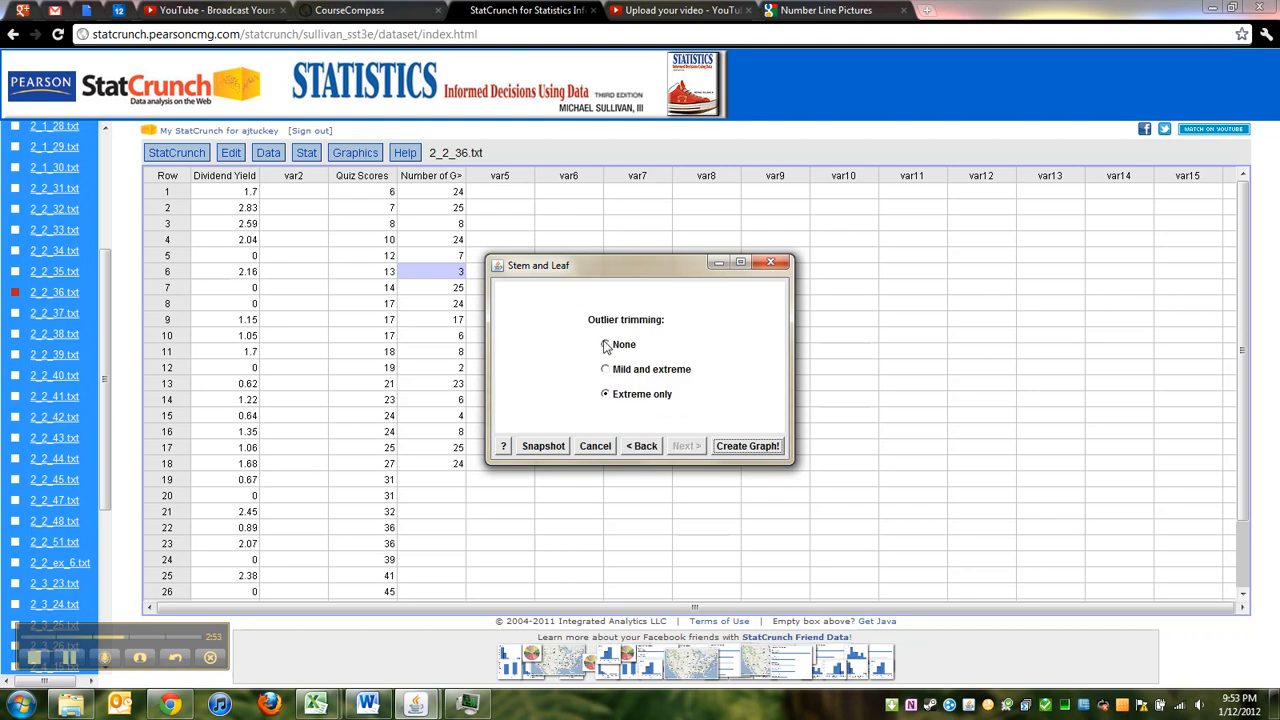
left_click(604, 344)
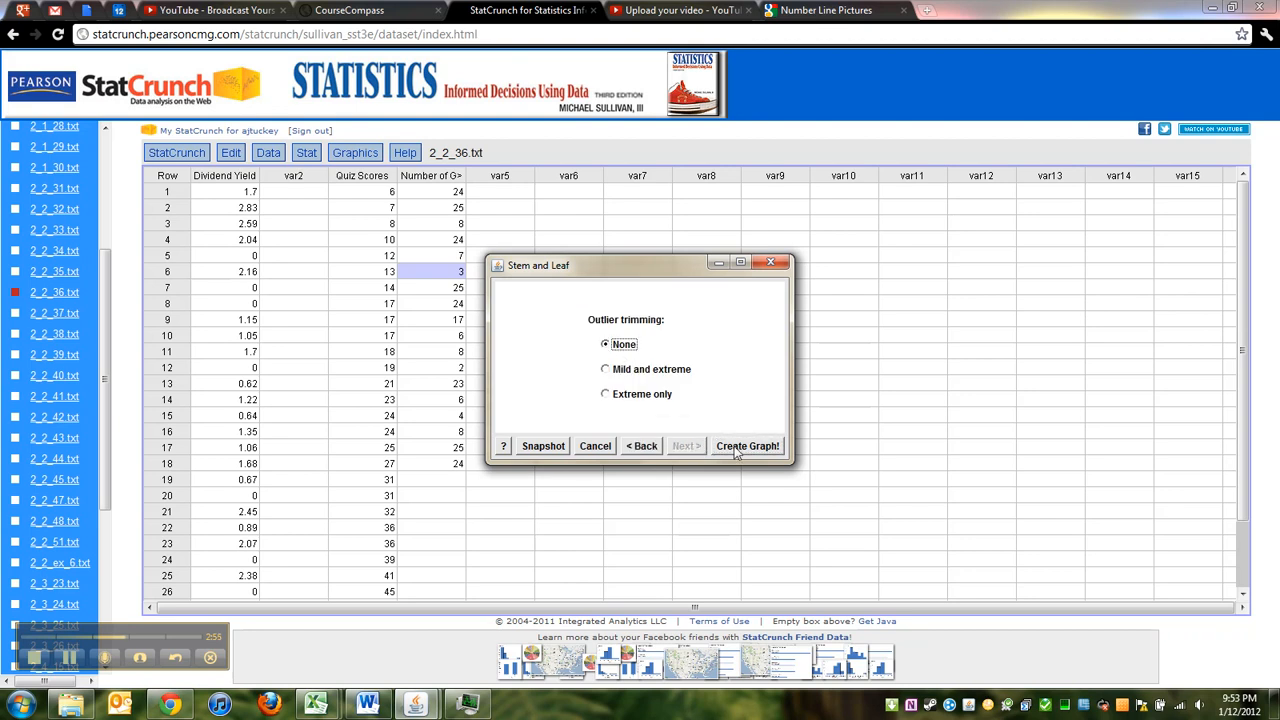
left_click(748, 446)
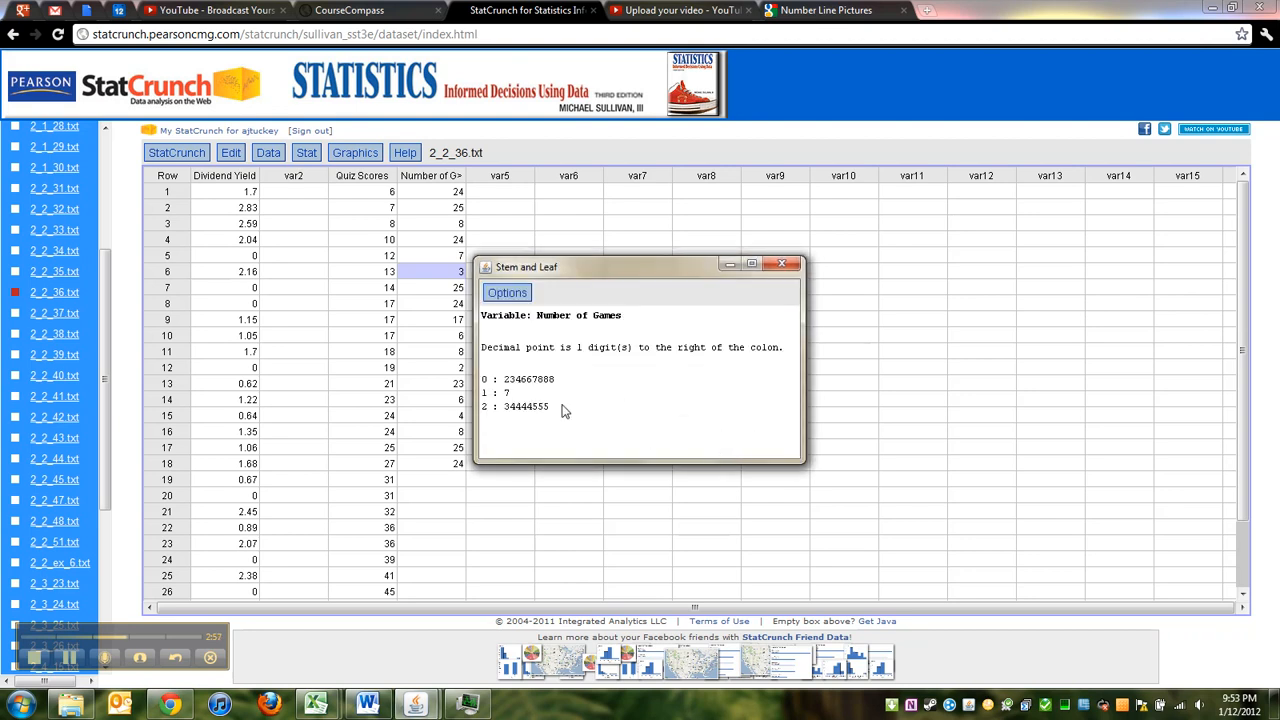
mouse_move(596, 428)
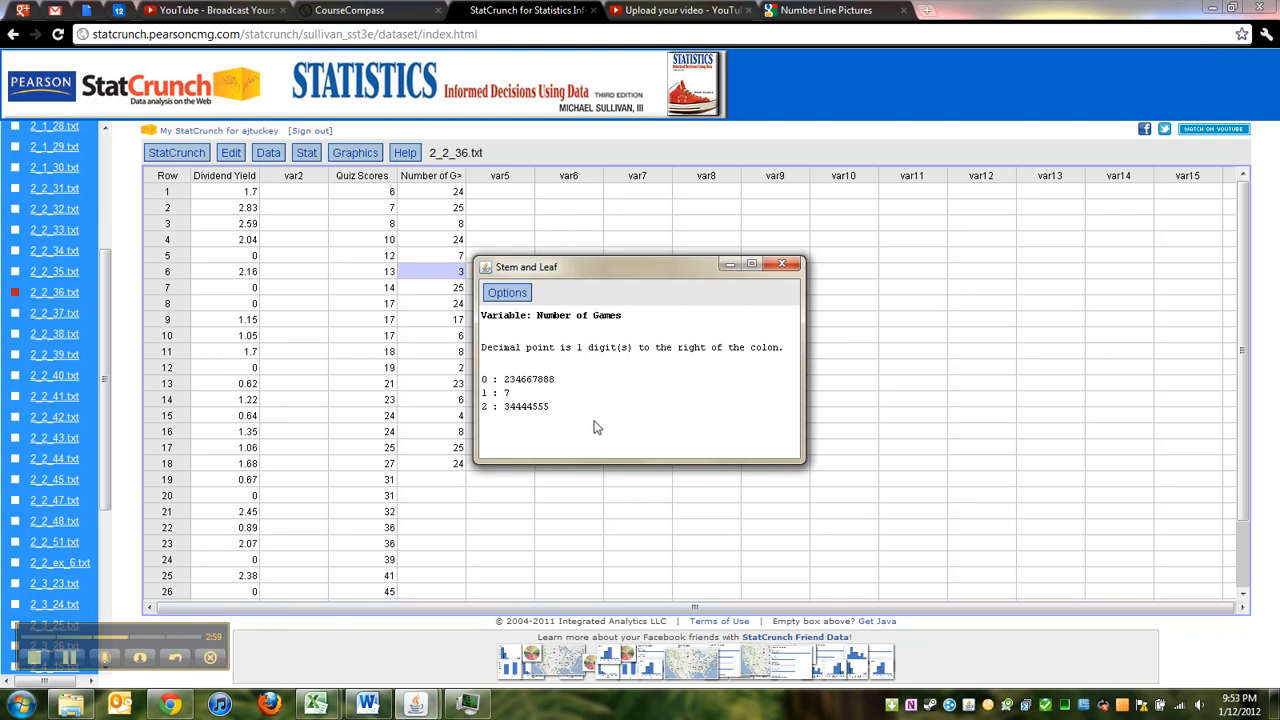
mouse_move(556, 452)
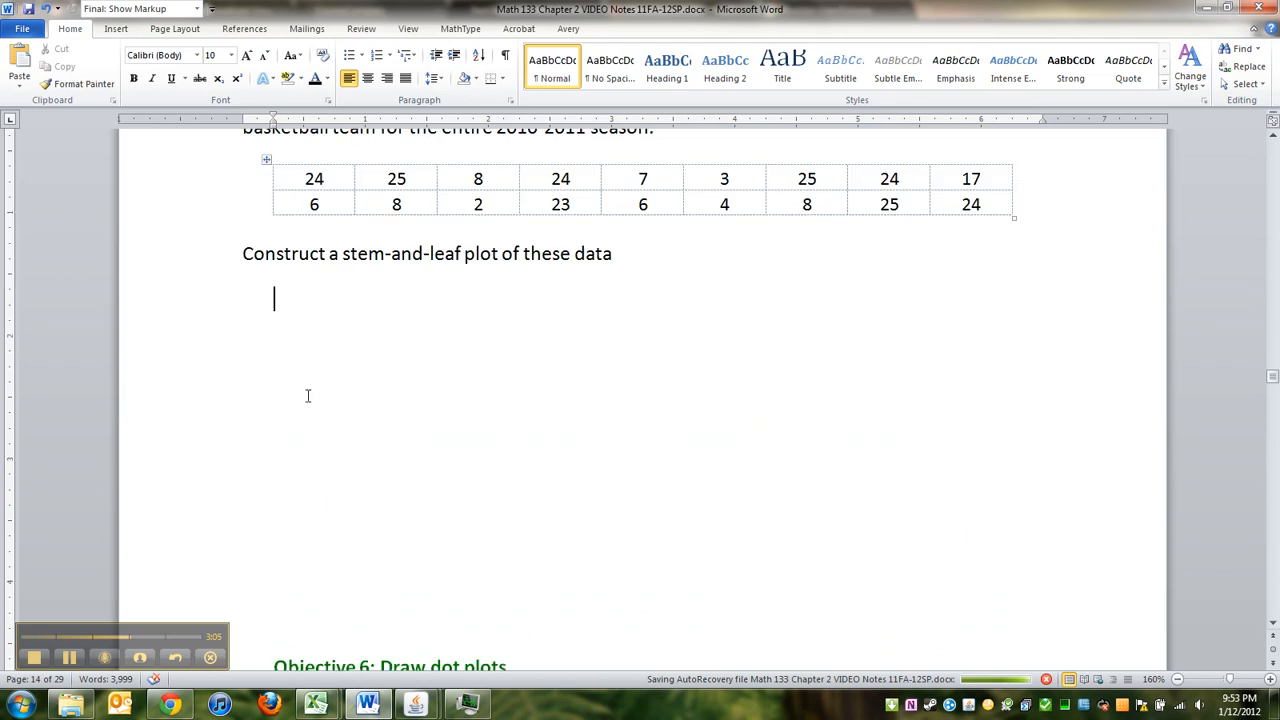
Paste the Number of Games plot under Example 9's prompt with Keep Source Formatting.
right_click(274, 300)
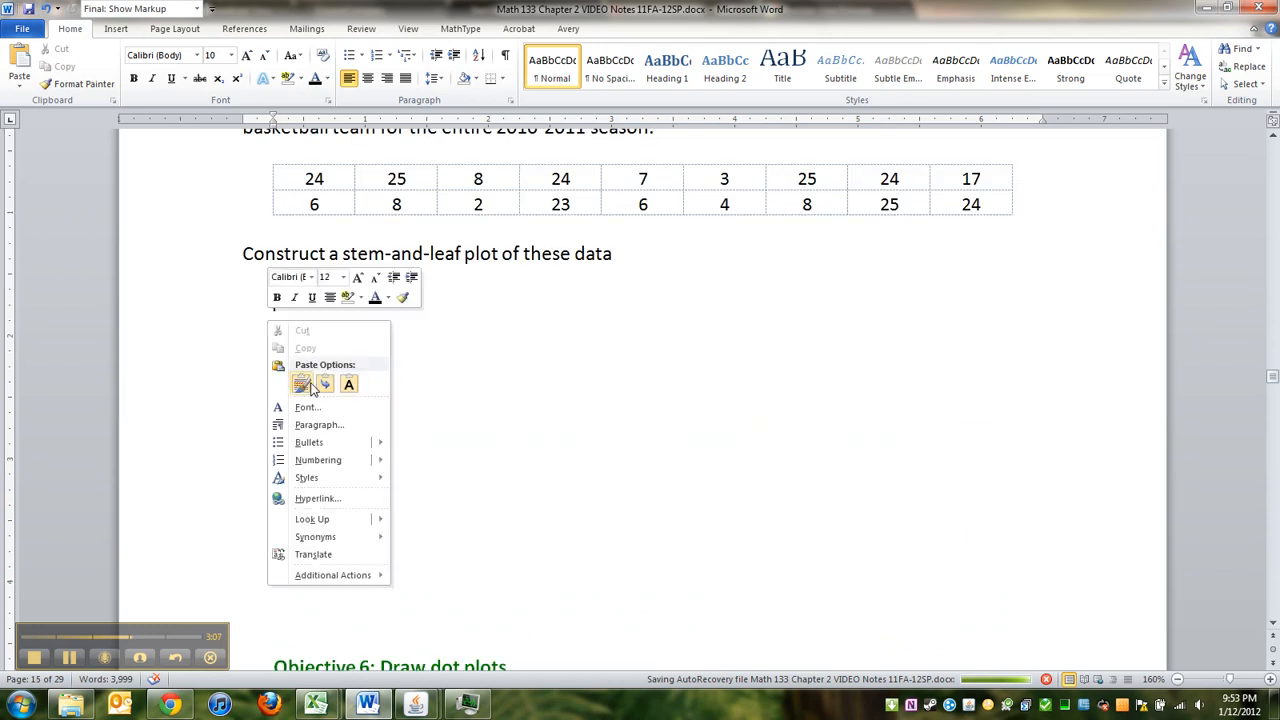
left_click(300, 384)
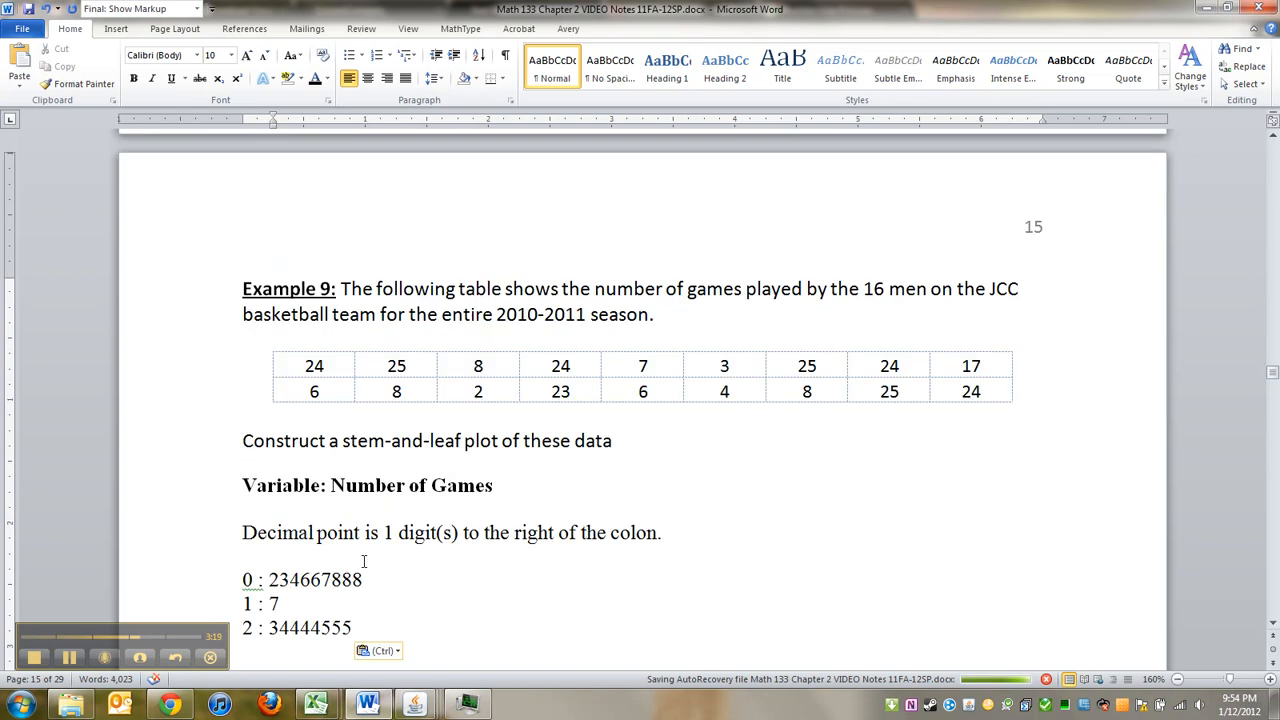
scroll("down", 3)
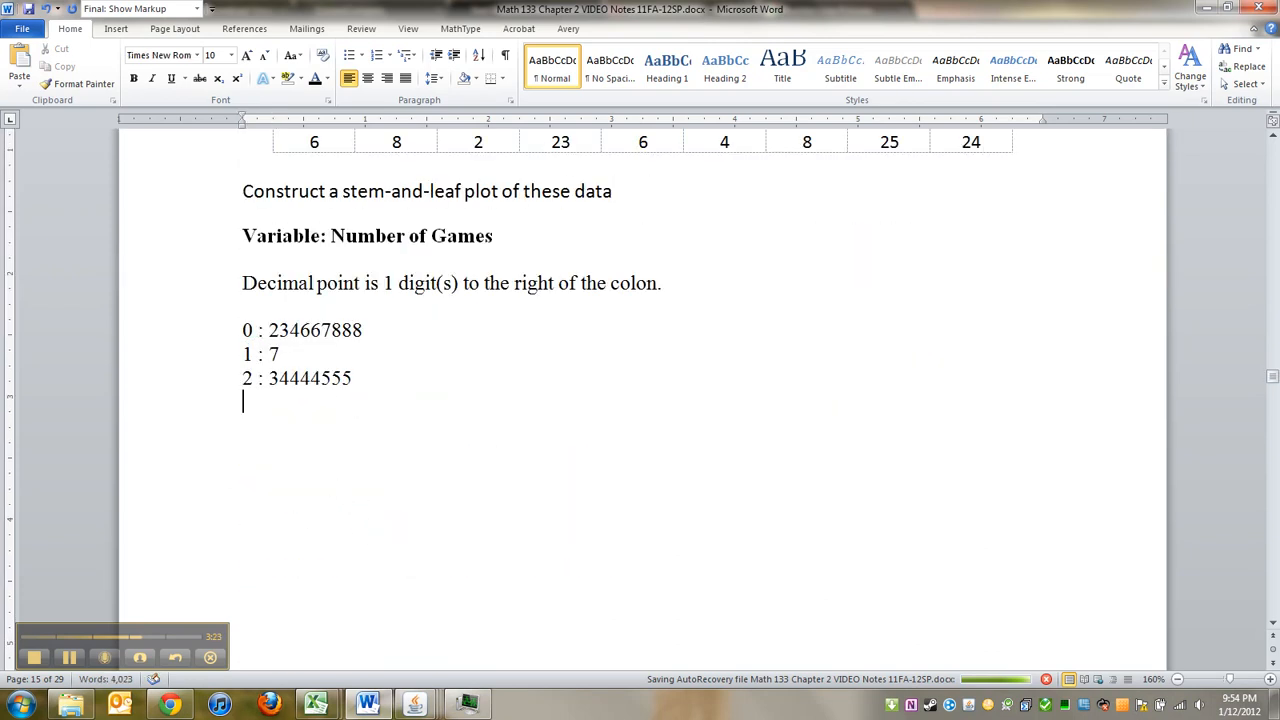
scroll("down", 3)
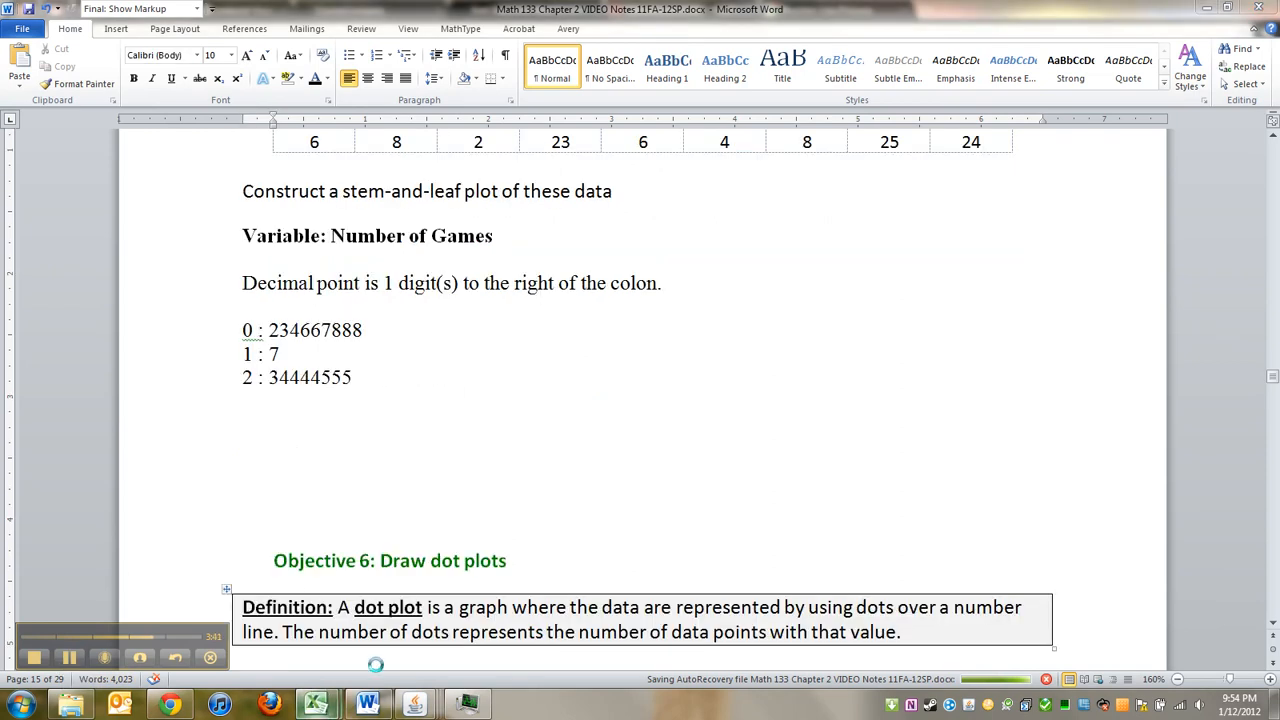
left_click(312, 704)
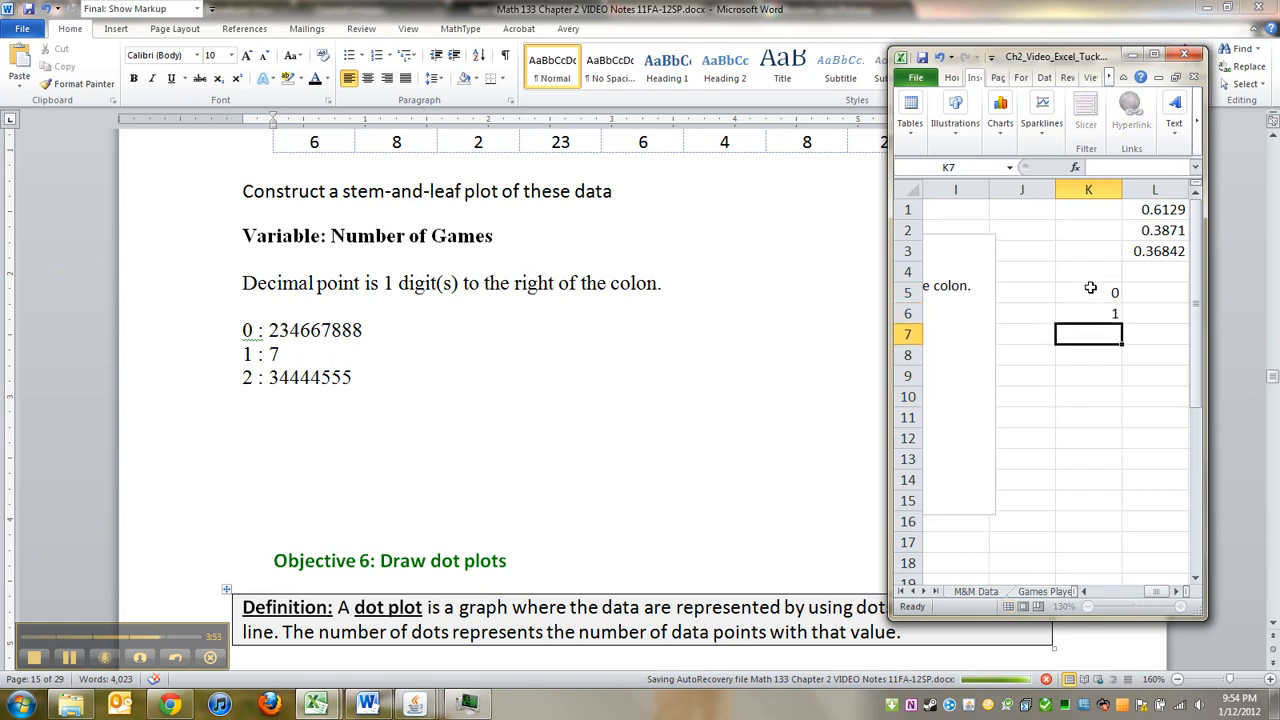
Enter the leaf digits one per cell across the rows for stems 0, 1 and 2.
left_click(1088, 356)
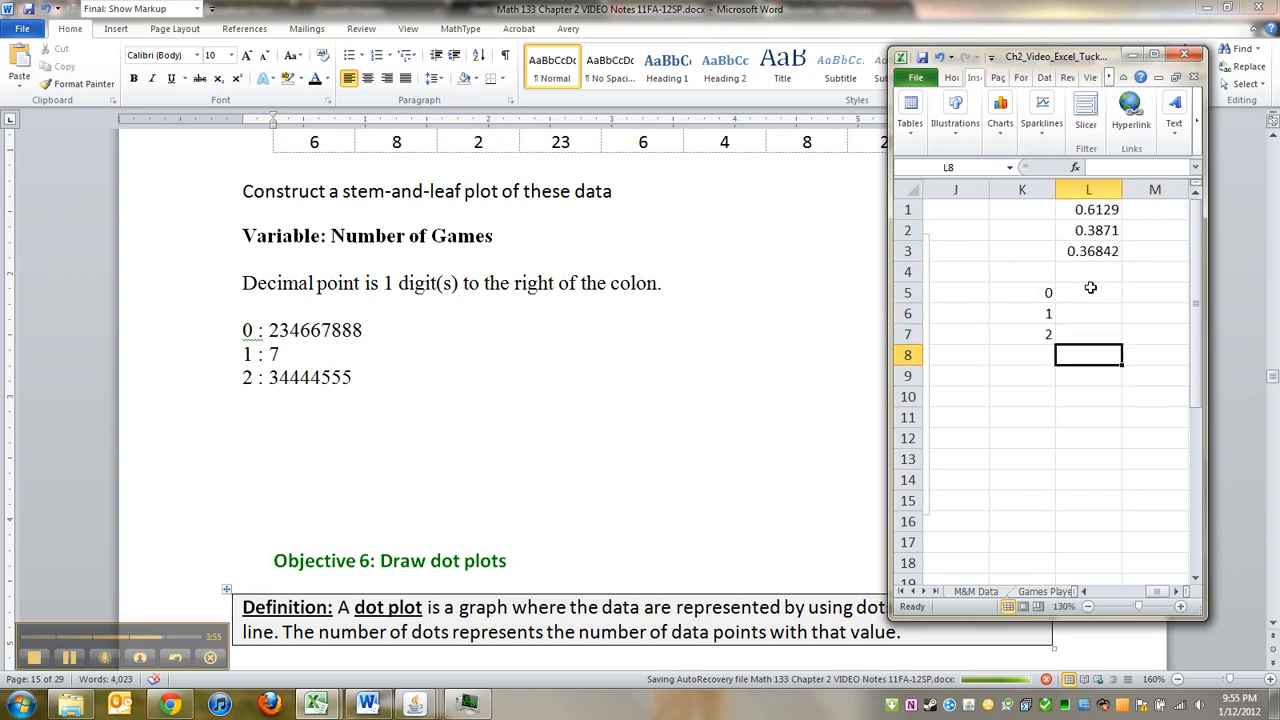
type("4")
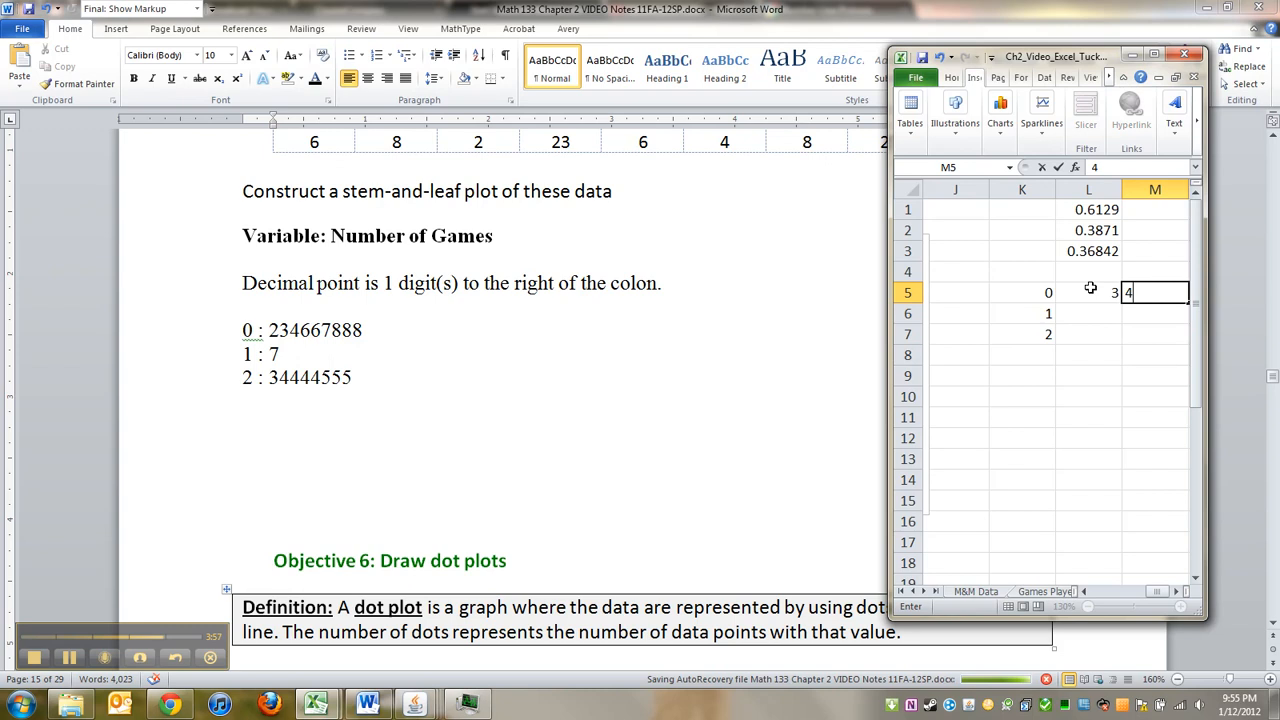
left_click(1088, 292)
type("7")
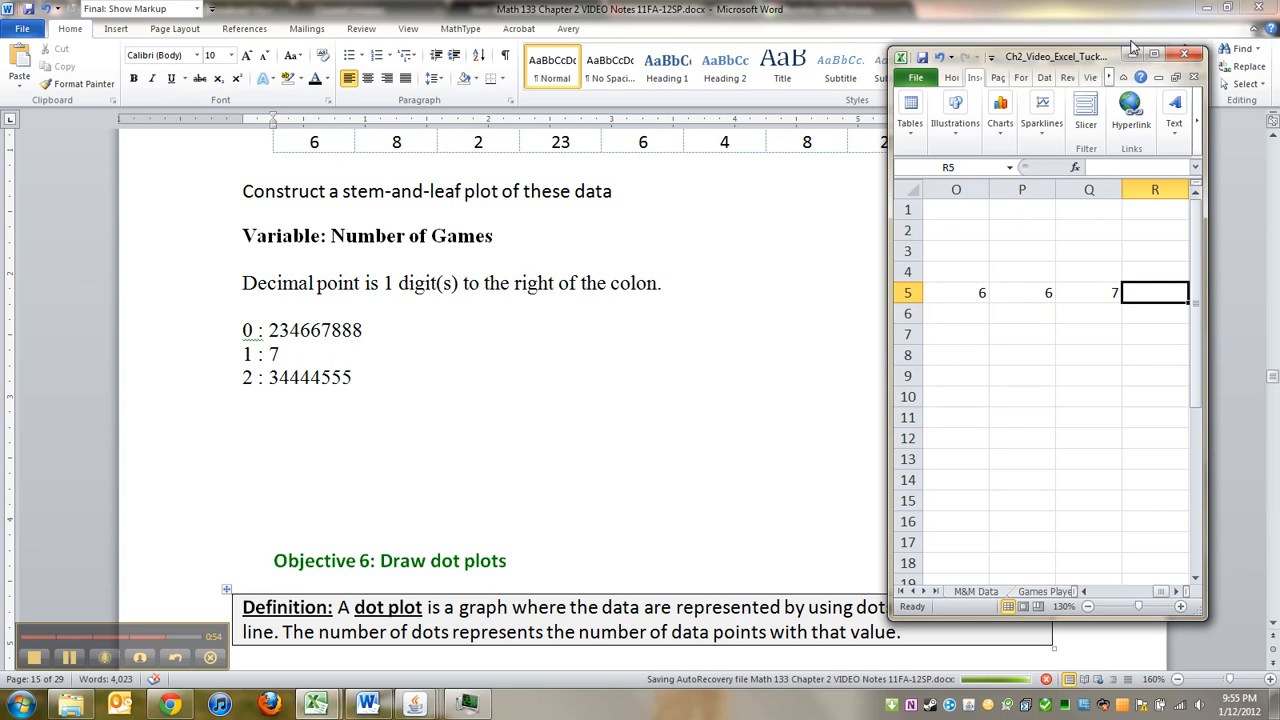
left_click(1022, 312)
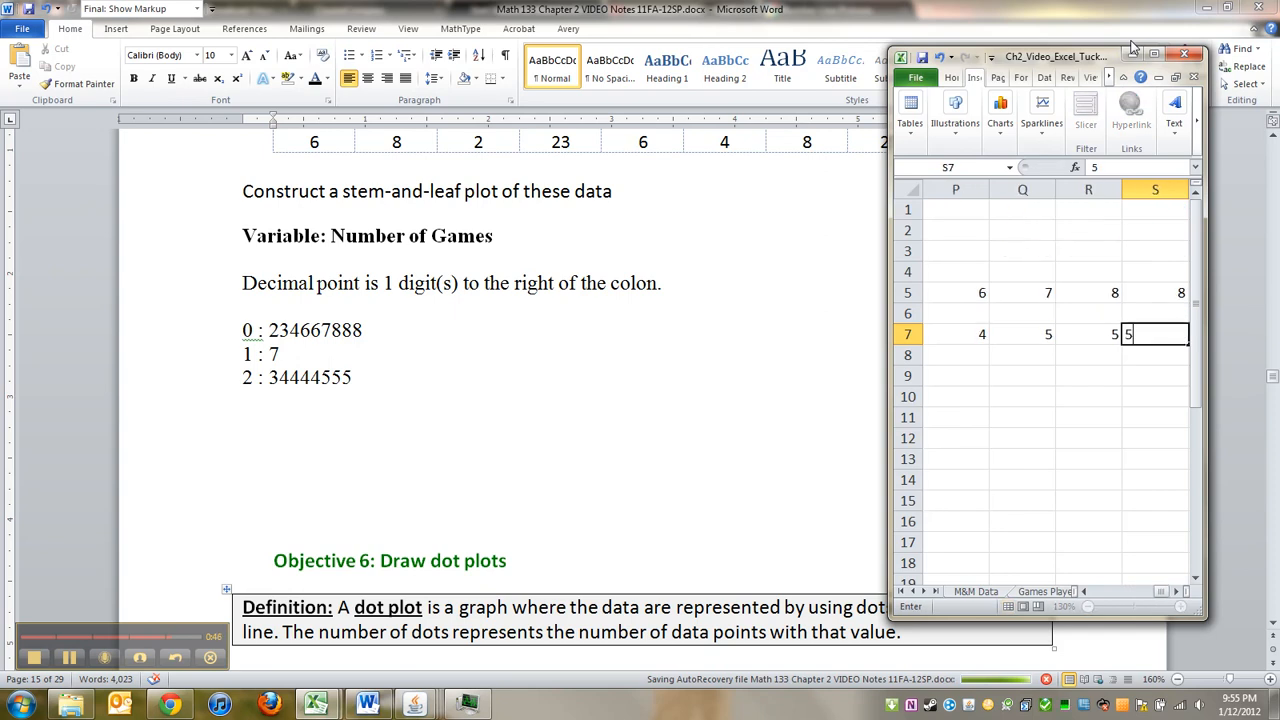
left_click(1168, 56)
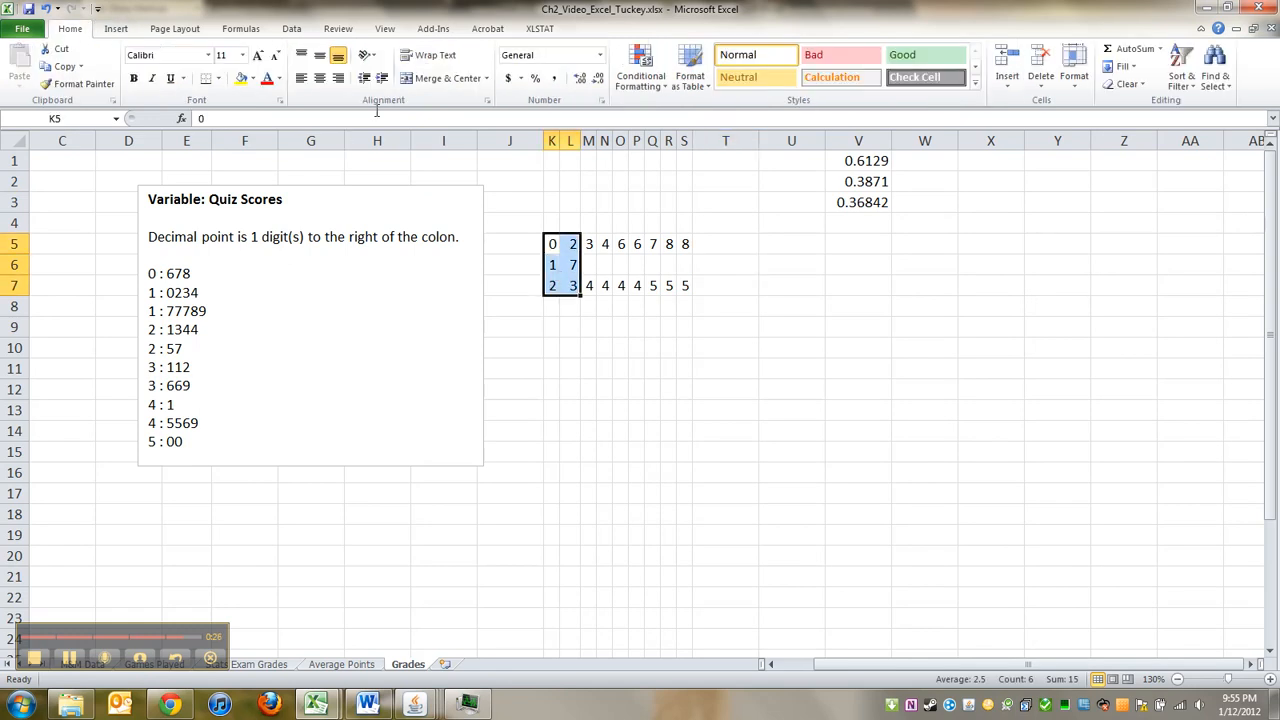
Apply a border on K5:L7 separating the stem column from the leaves.
left_click(208, 78)
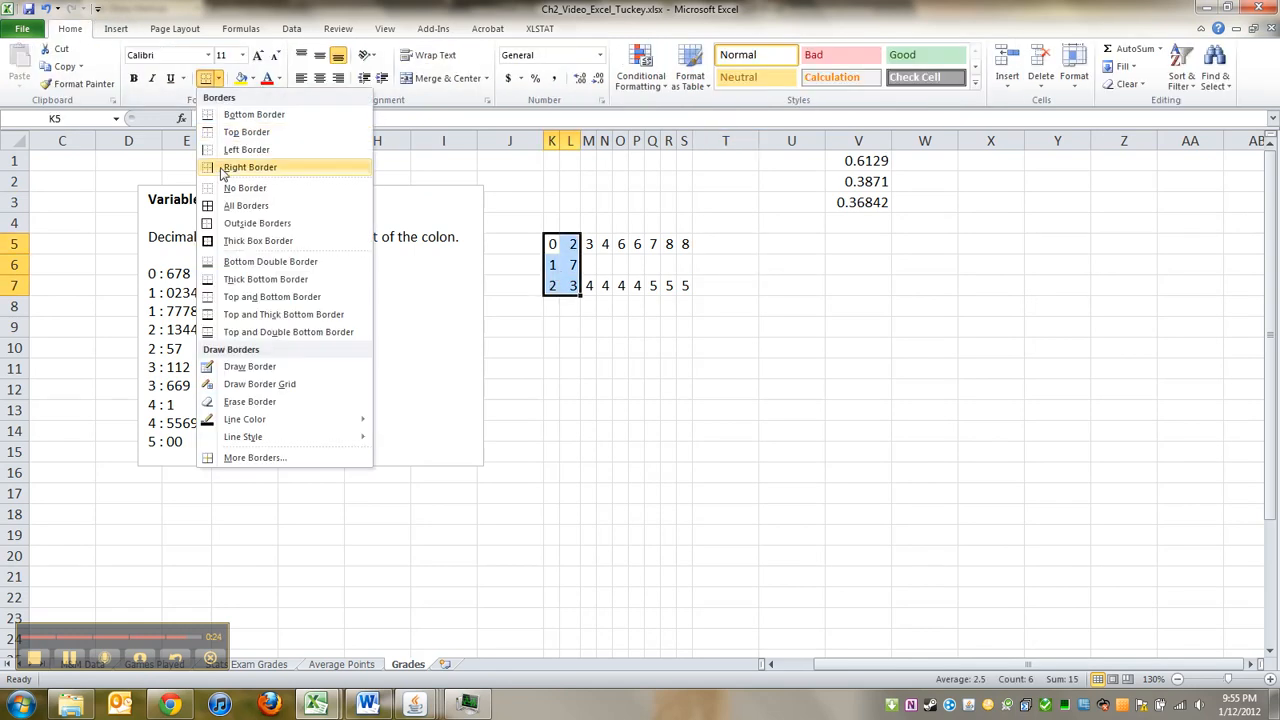
mouse_move(246, 148)
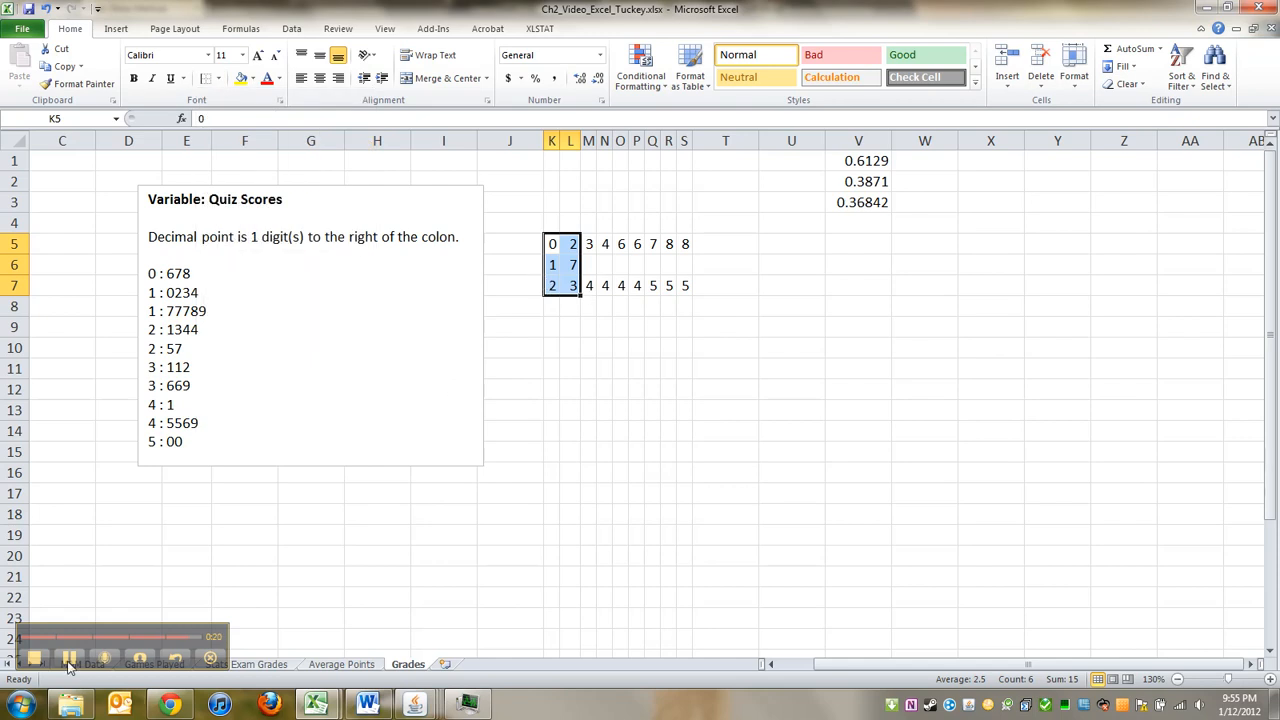
left_click_drag(552, 244, 572, 284)
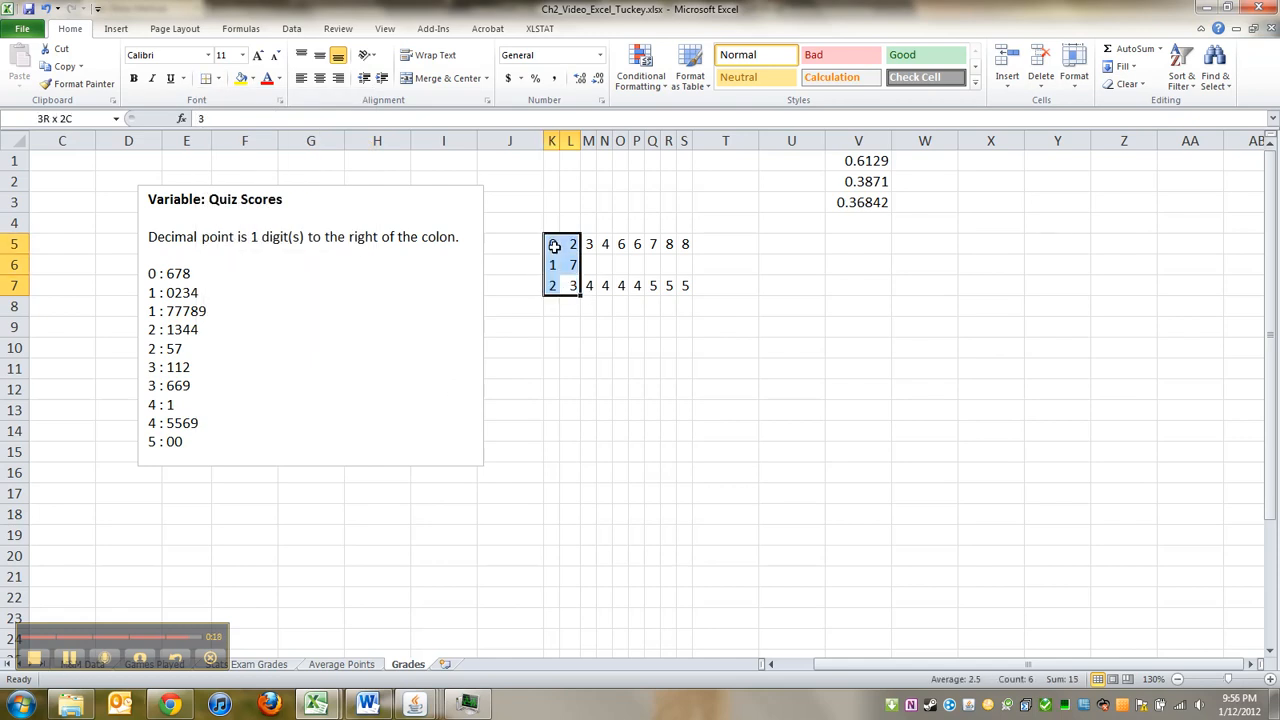
left_click(216, 78)
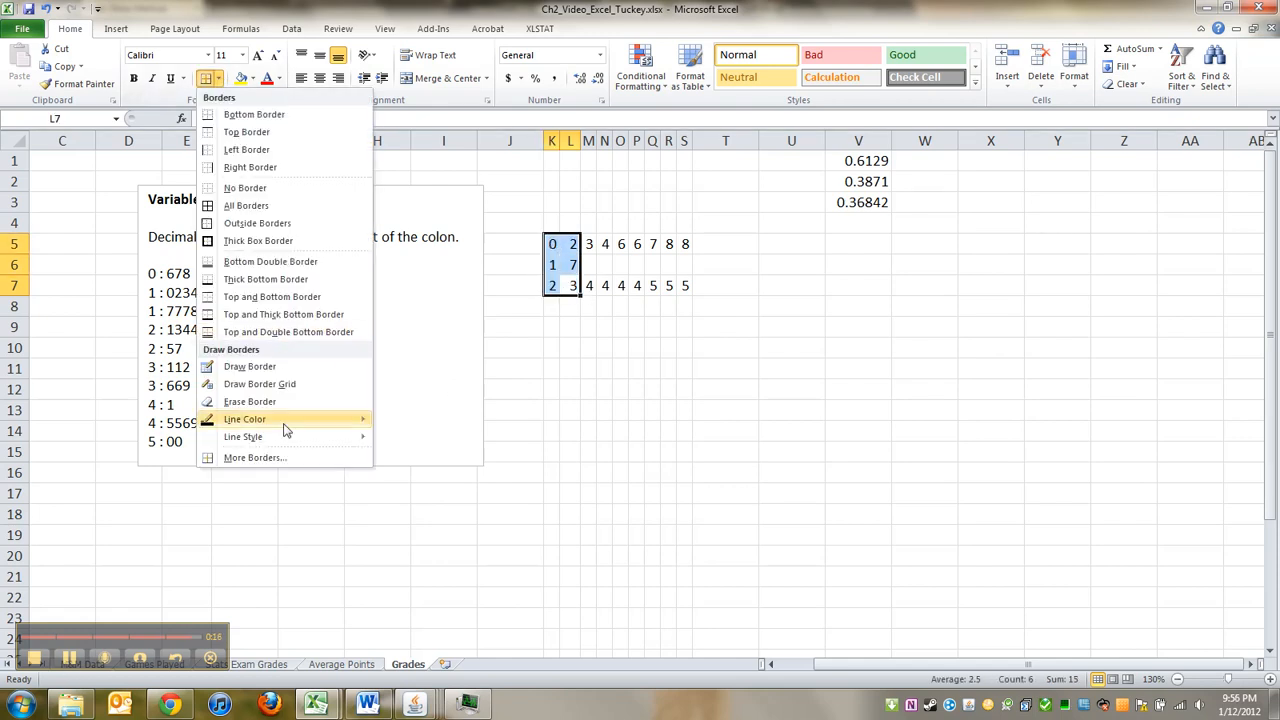
left_click(254, 456)
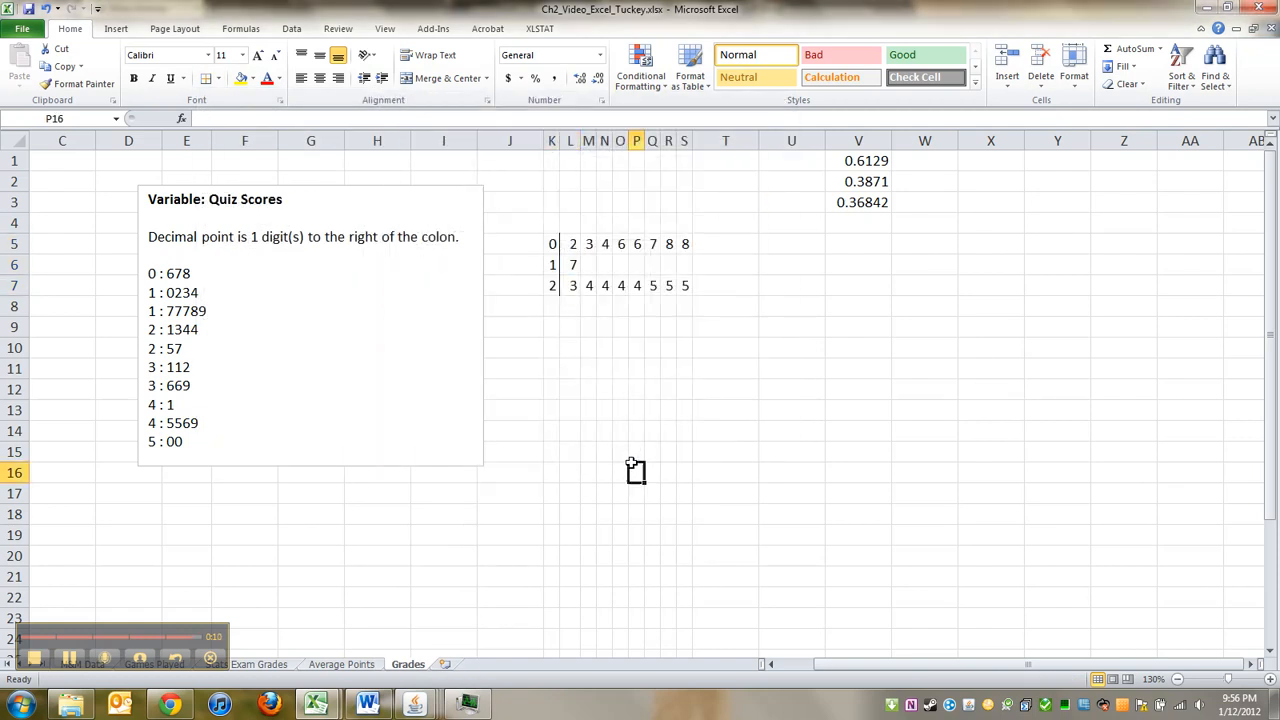
left_click_drag(552, 244, 684, 284)
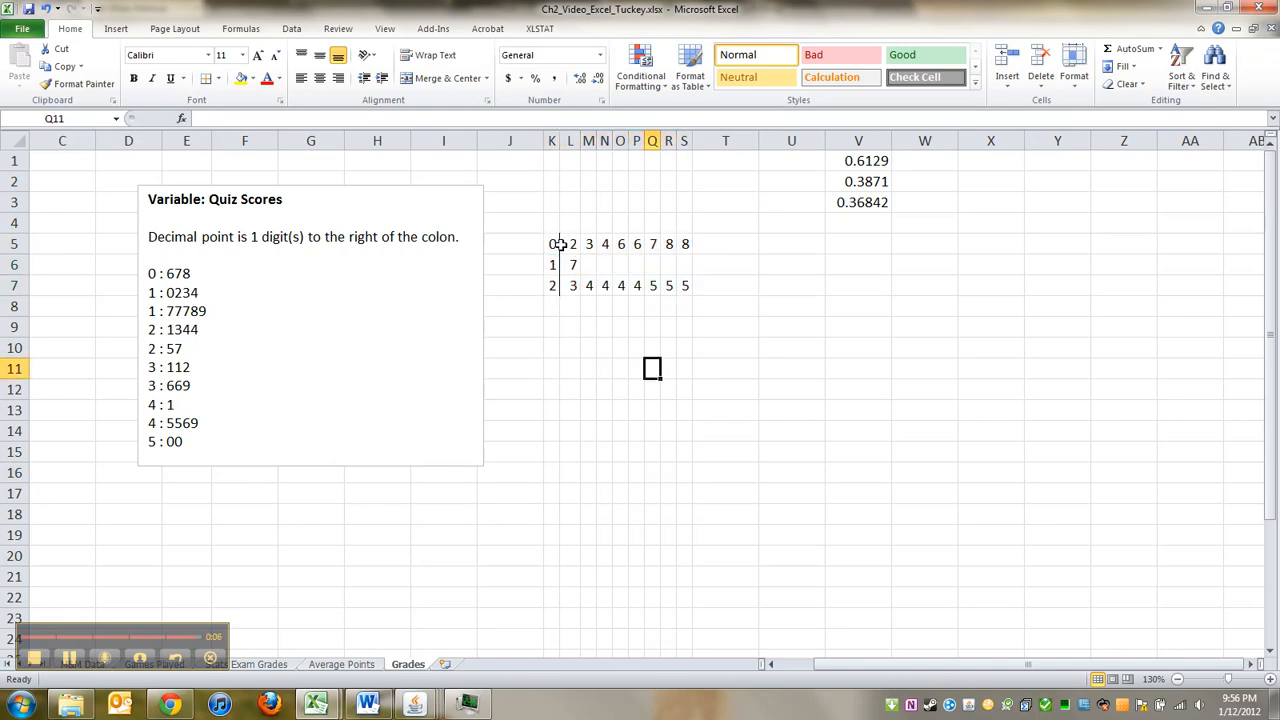
left_click(514, 388)
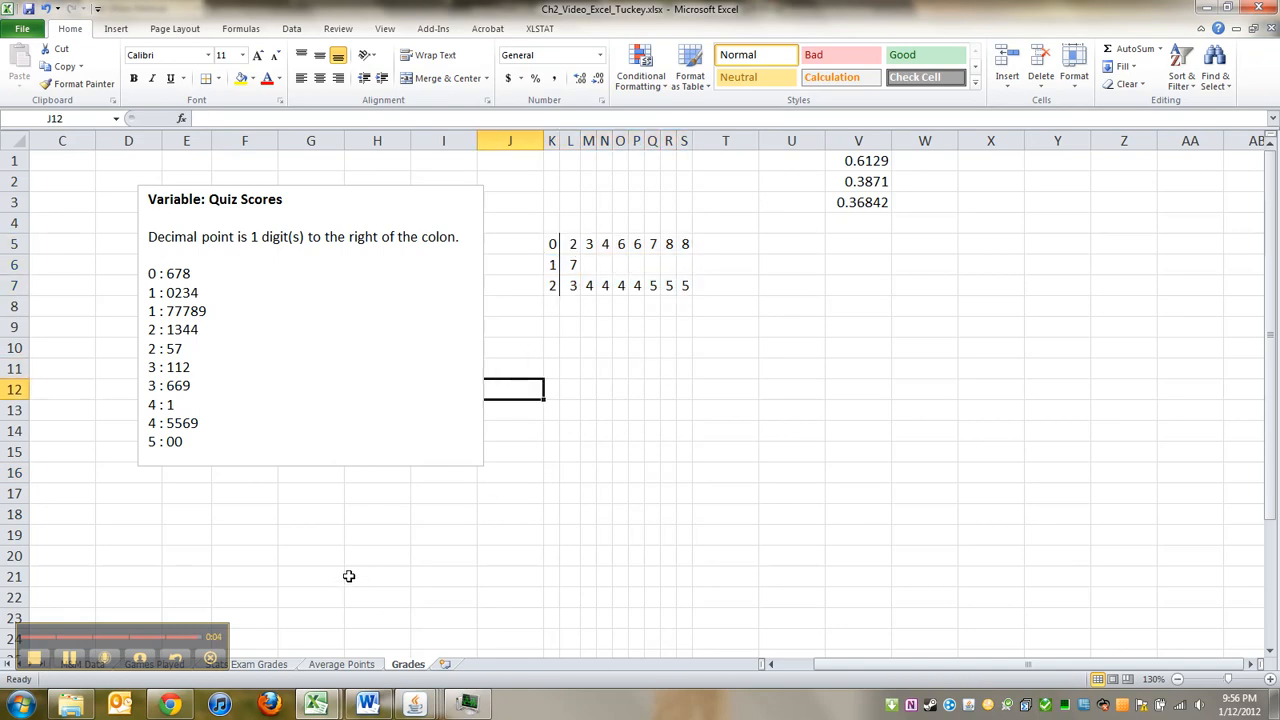